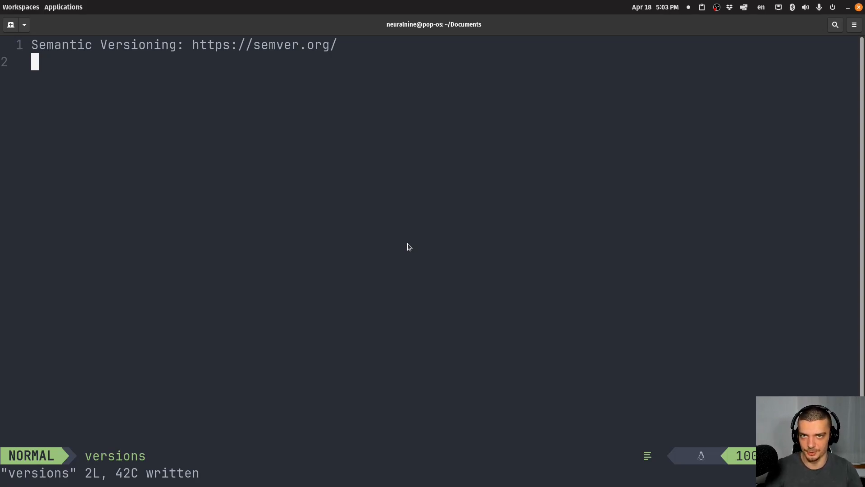
Step: Add the example line '1.4.5 -> 1.4.6, 1.5.0, 2.0.' below the semver.org link
key("o")
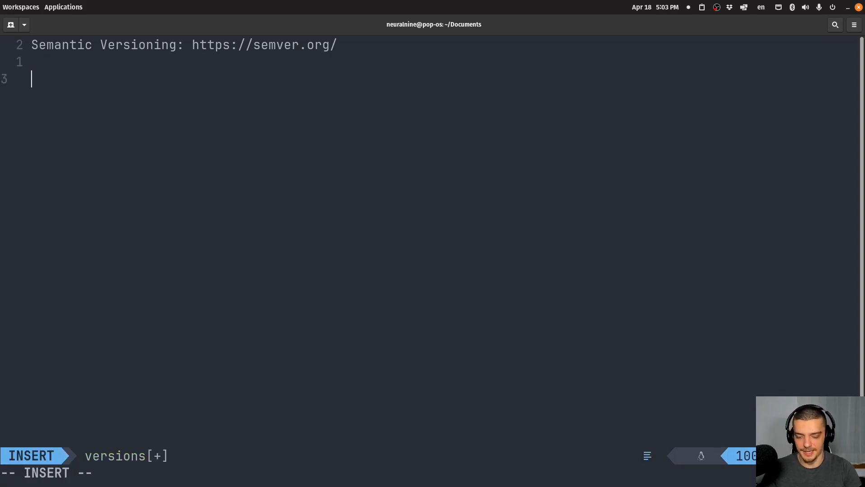
type("1")
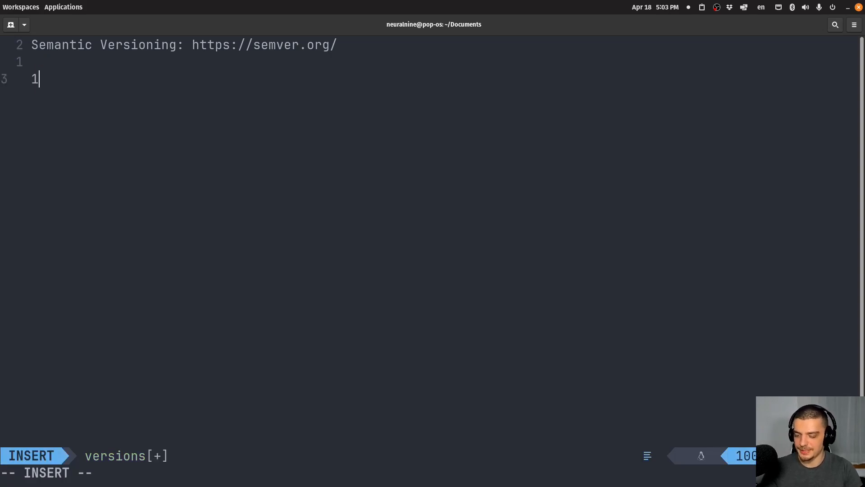
type(".4.5 -> 1.4")
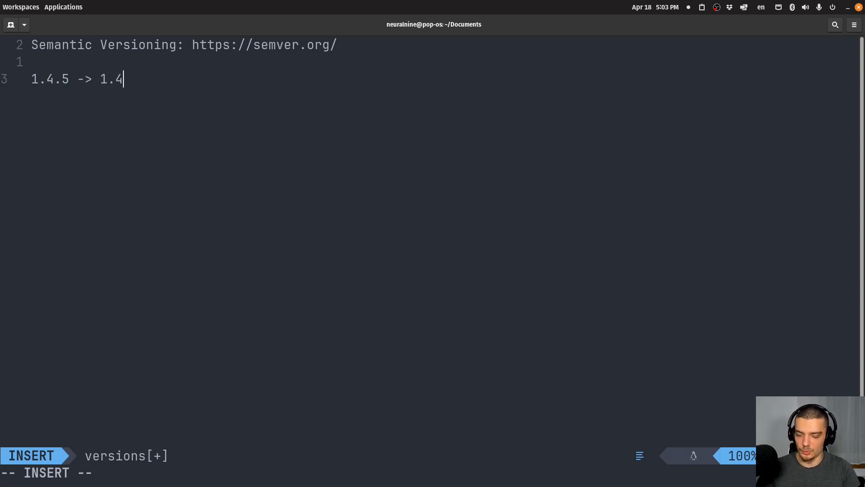
type("6, 1.5.")
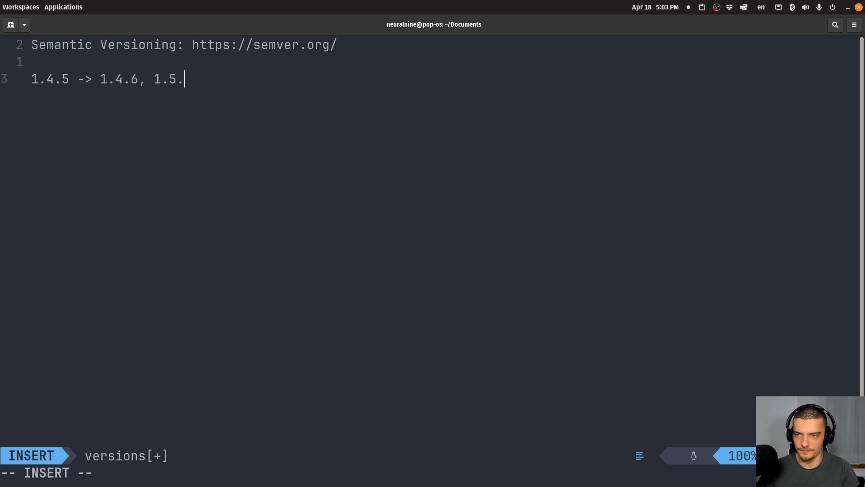
type("0")
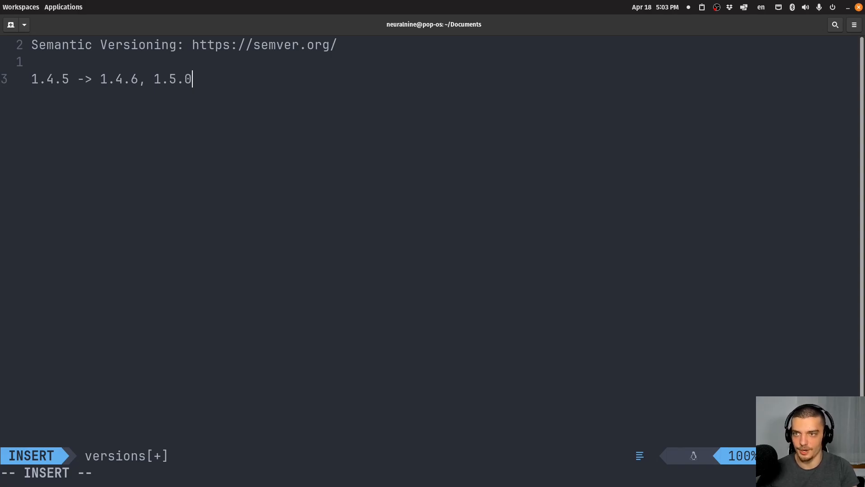
type(", 2.0.0")
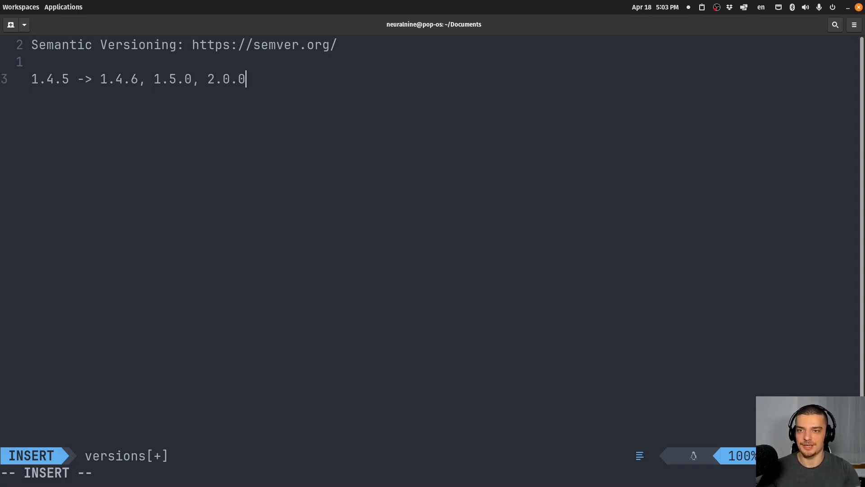
mouse_move(145, 58)
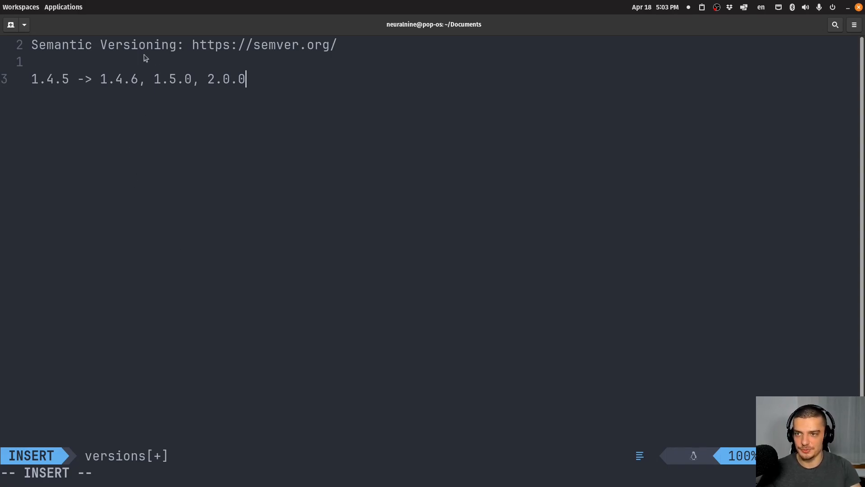
mouse_move(149, 128)
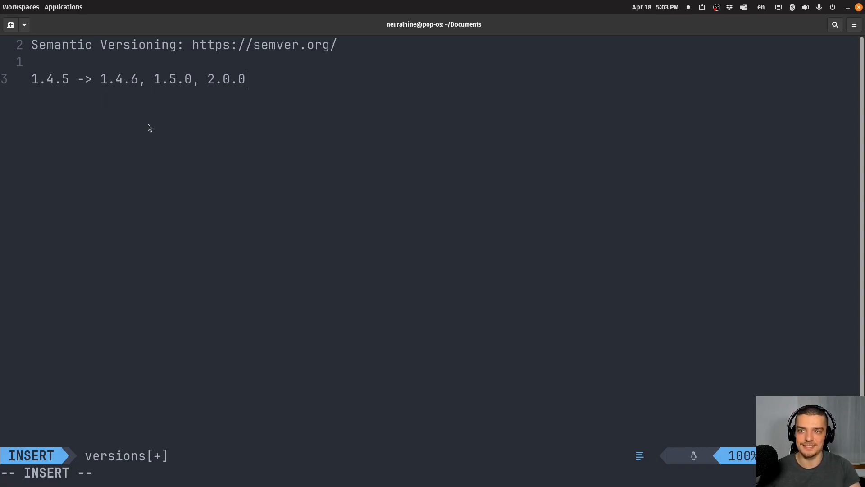
mouse_move(193, 114)
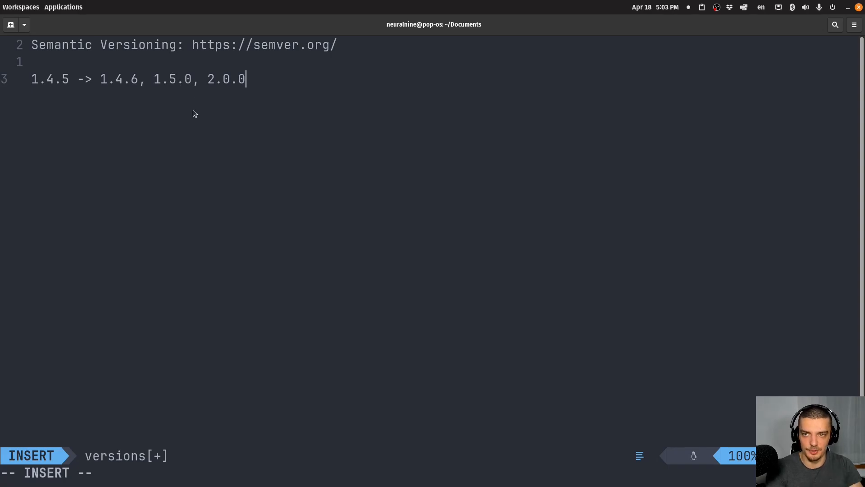
mouse_move(244, 94)
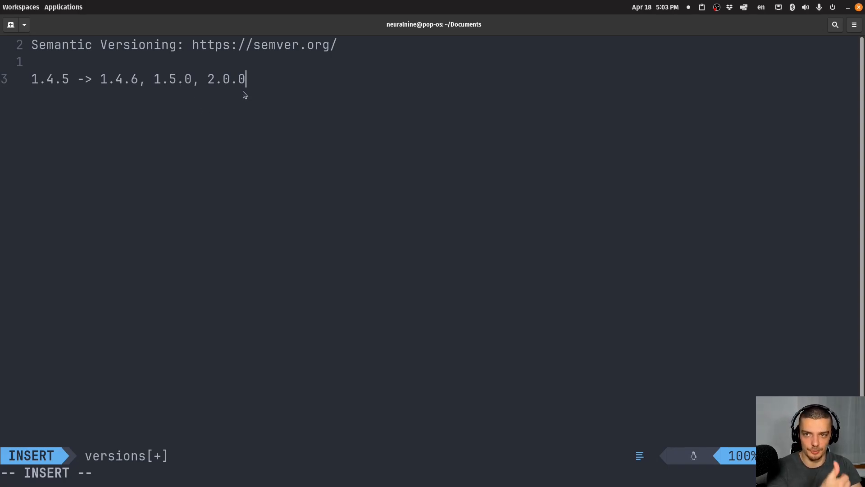
mouse_move(240, 109)
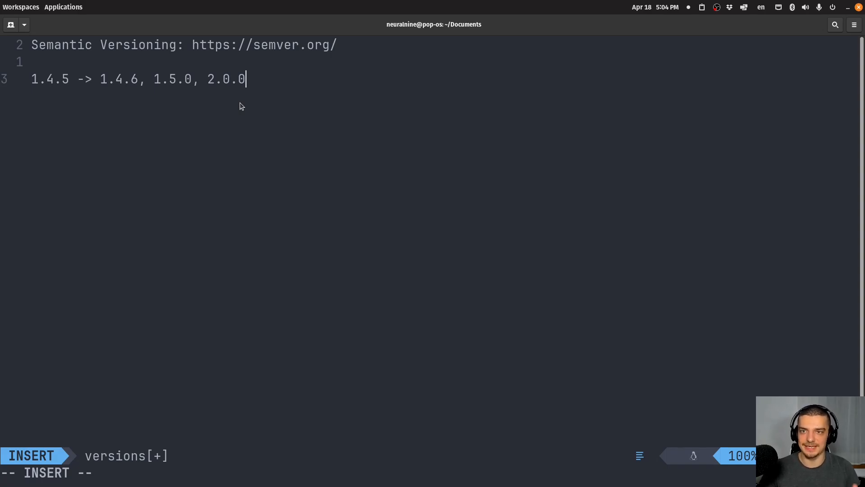
Step: Close the duplicate semver.org tab in Firefox and scroll through the Summary
key("Escape")
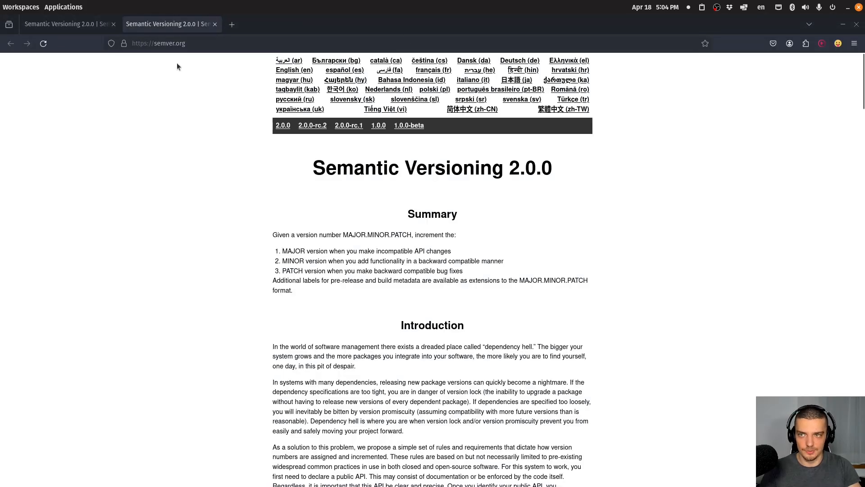
left_click(215, 23)
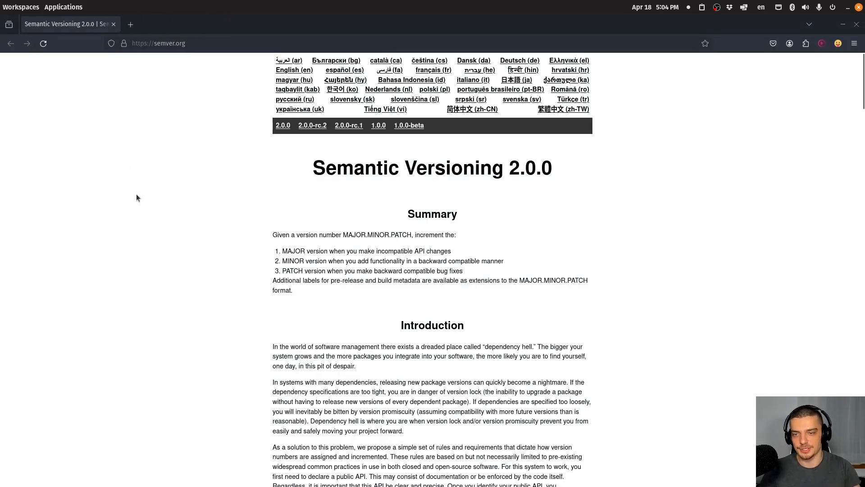
mouse_move(148, 220)
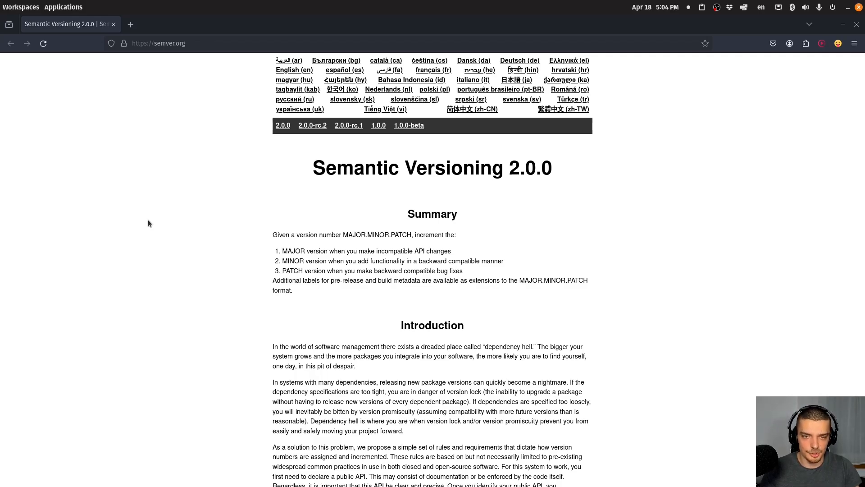
scroll("down", 3)
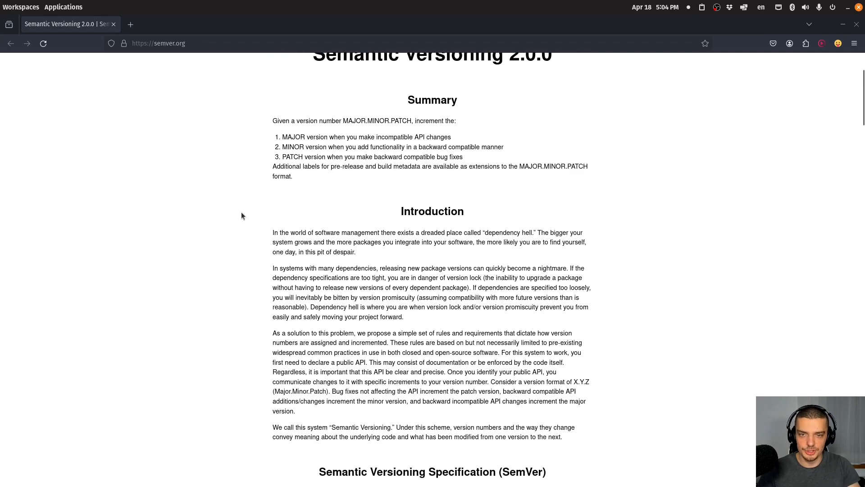
scroll("up", 3)
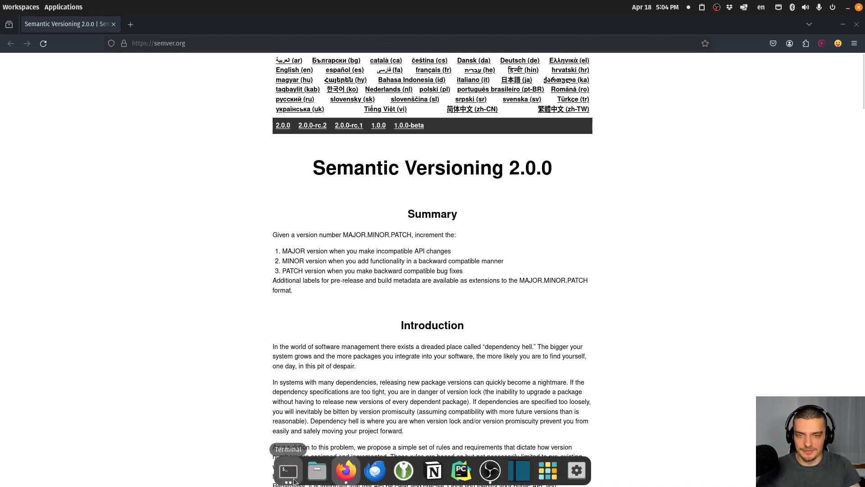
Step: Back in the versions file, start a new line below the bumps, edited to read '1.2.'
left_click(288, 470)
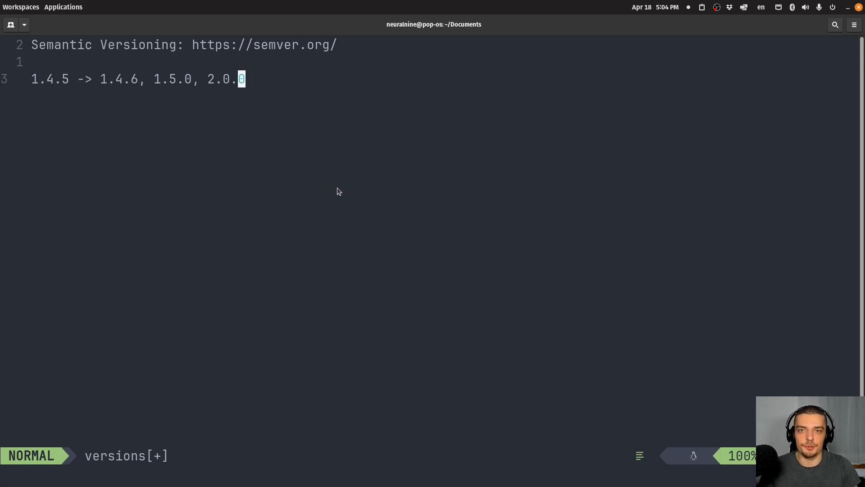
key("o")
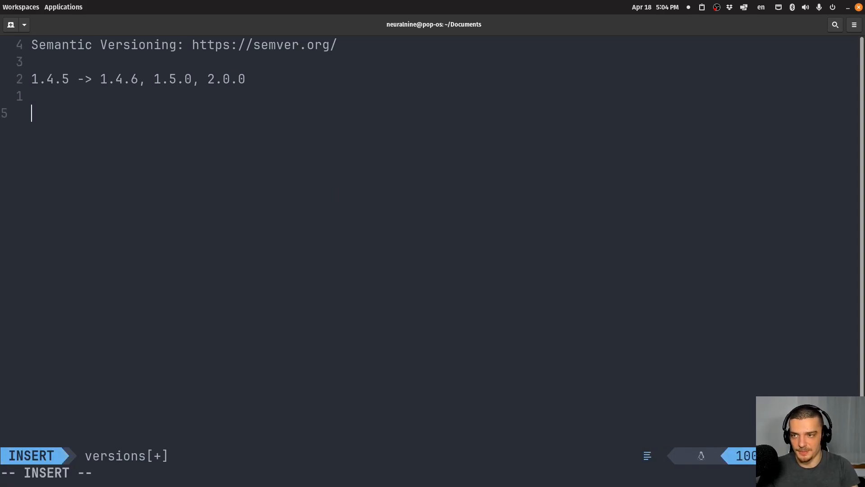
type("0.0.1")
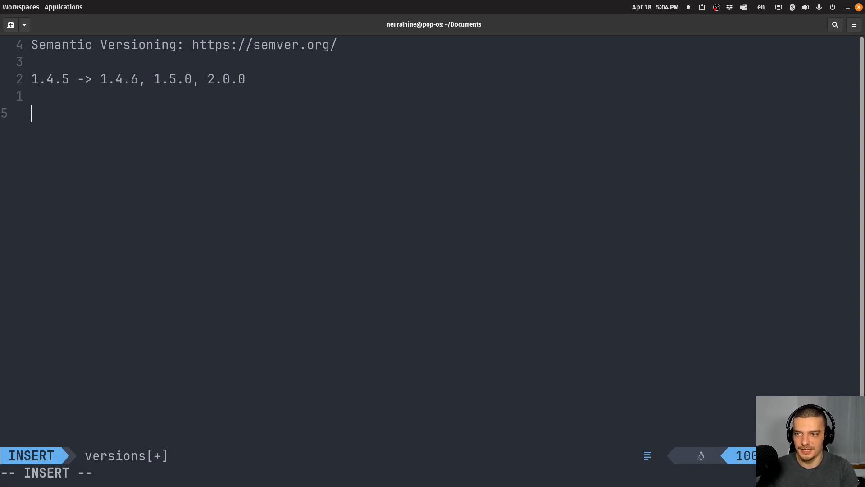
type("1.0.0")
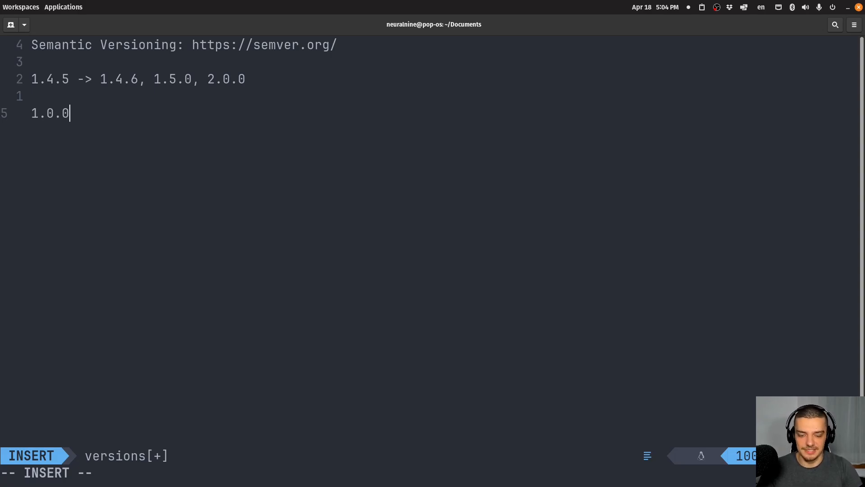
key("BackSpace")
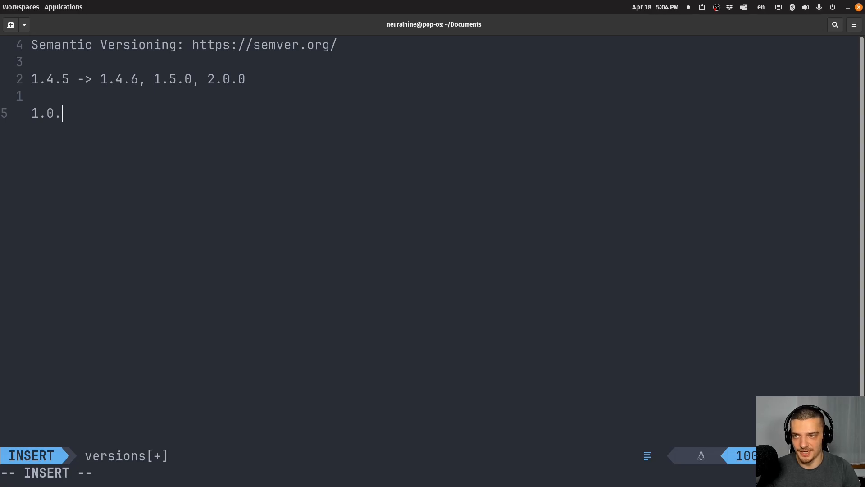
type("2")
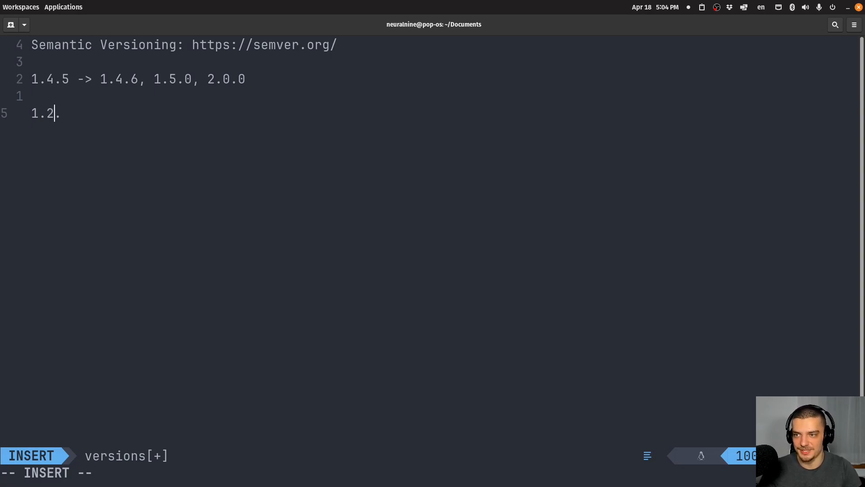
type(".")
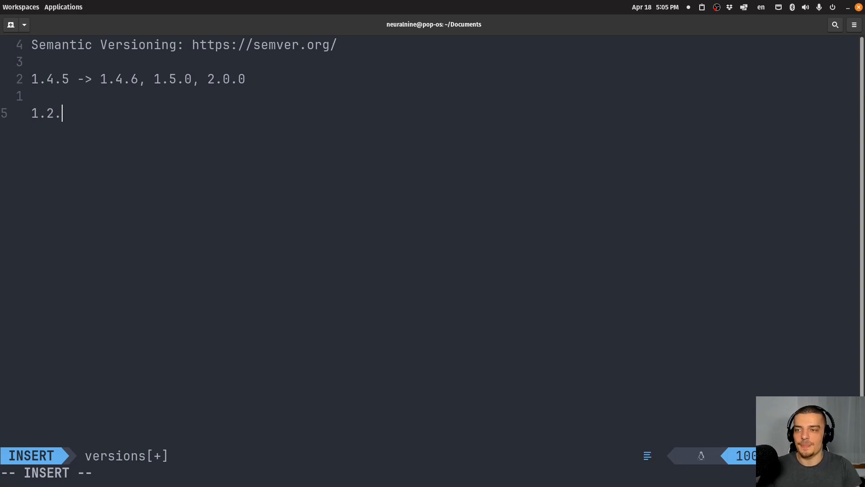
Step: Rewrite the new line as 'MAJOR.MINOR.PATCH', save, and begin selecting PATCH
key("Escape")
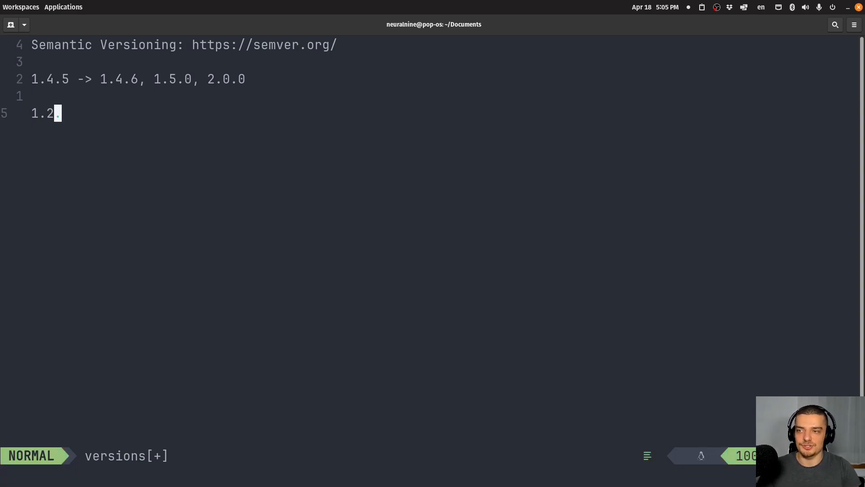
type("MAJOR")
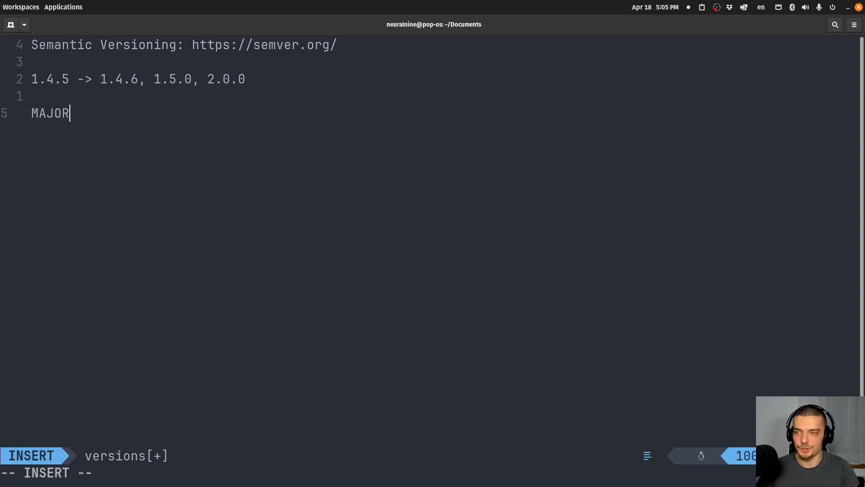
type(".MINOR.p")
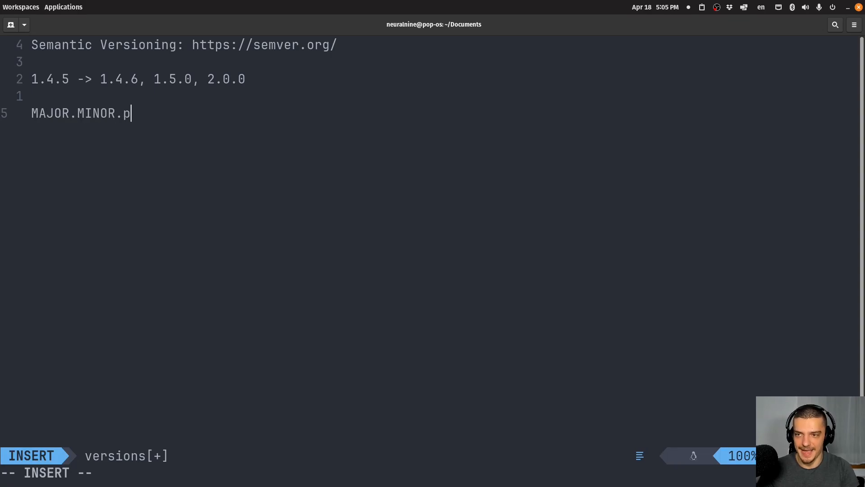
type("ATC")
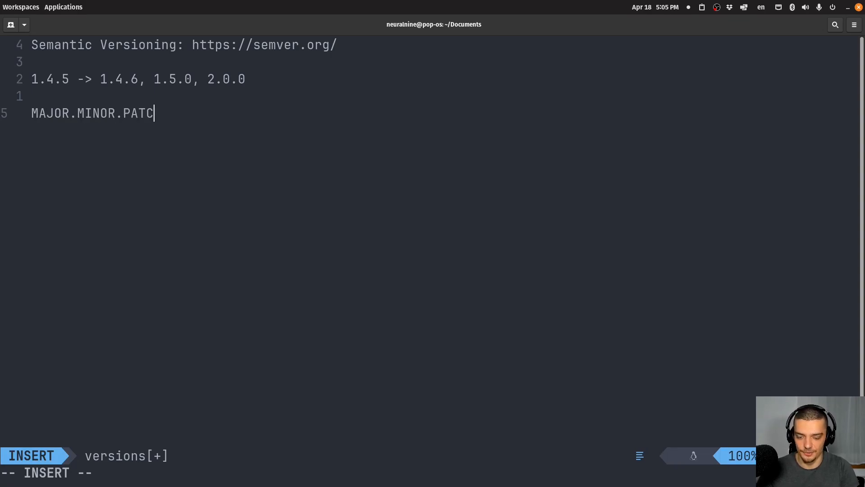
key("Escape")
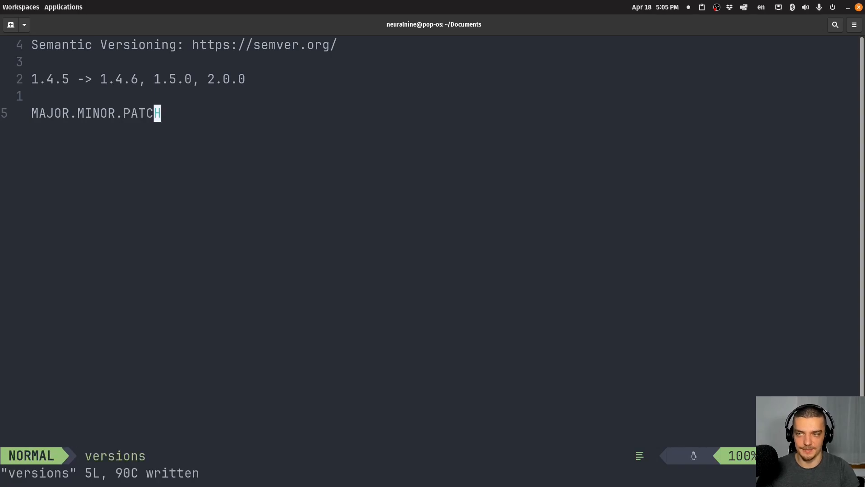
mouse_move(208, 143)
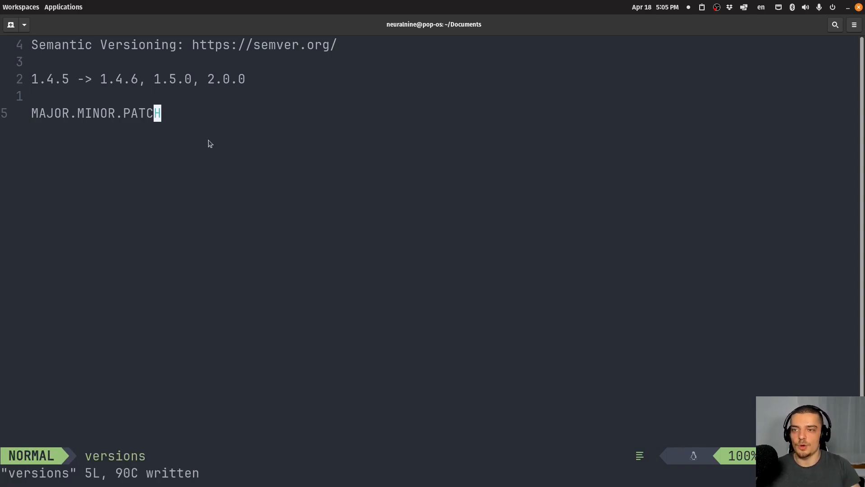
key("v")
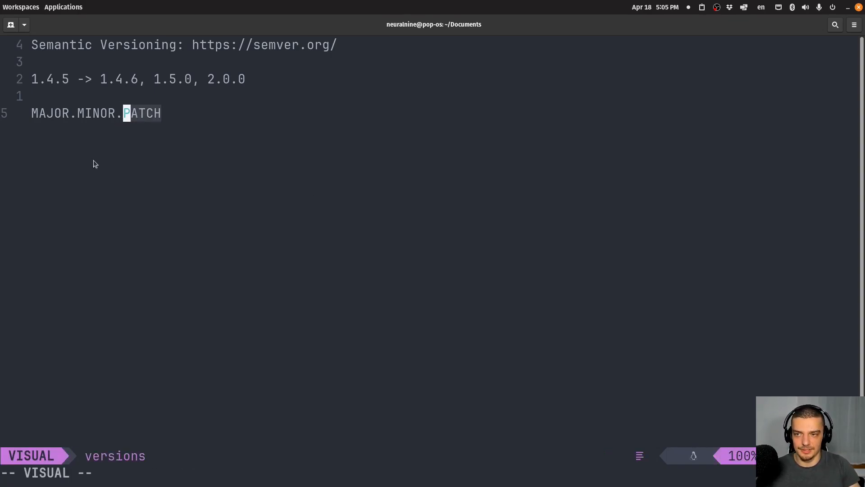
mouse_move(219, 135)
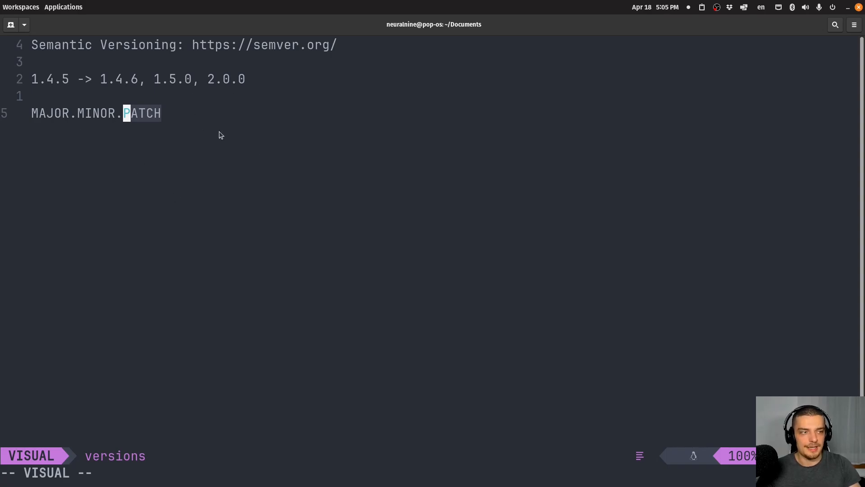
mouse_move(220, 125)
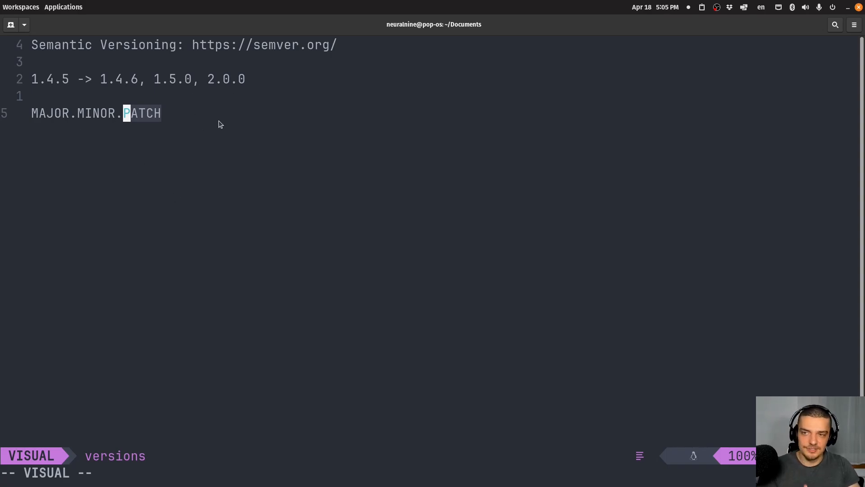
mouse_move(216, 131)
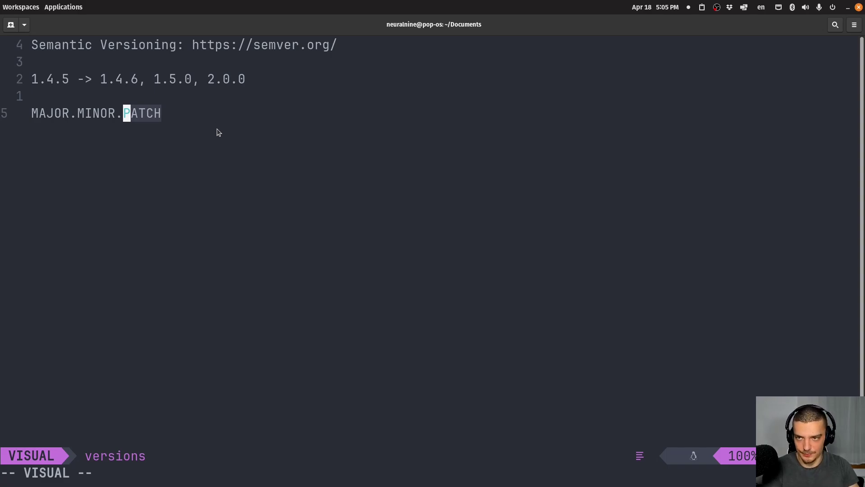
Step: Add the patch-bump line '1.4.5 -> 1.4.6' below MAJOR.MINOR.PATCH
key("Escape")
type("1.4.5")
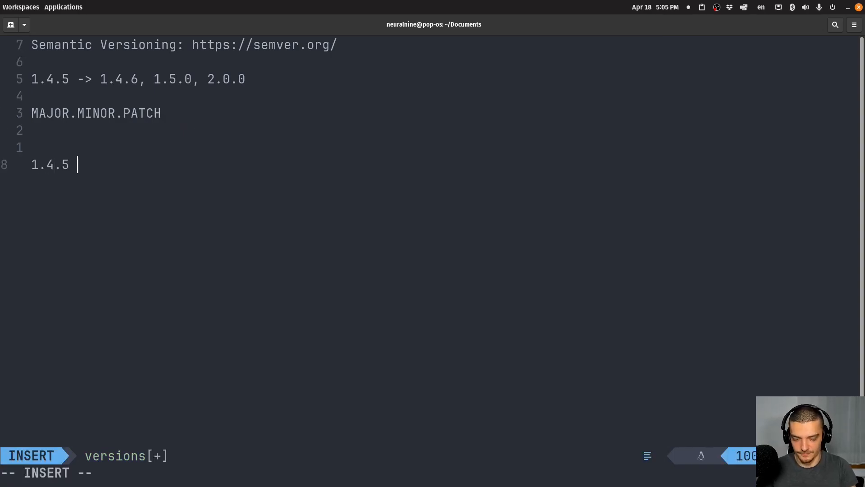
type("-> 1.4.6")
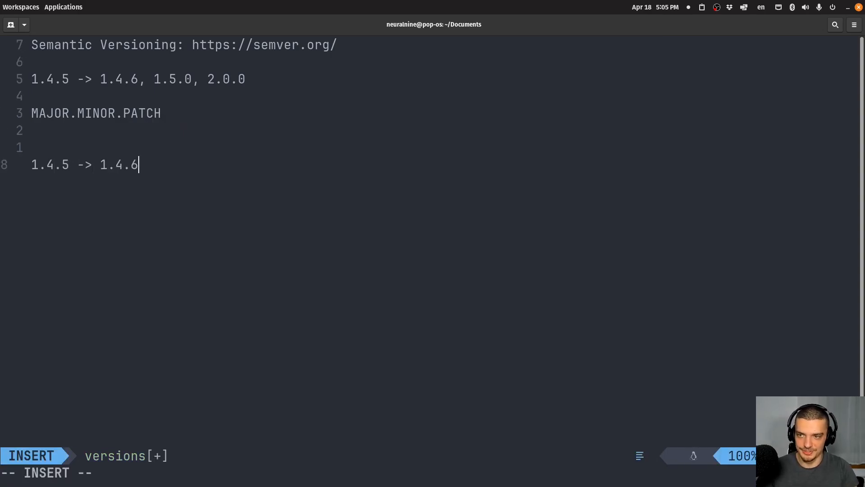
mouse_move(138, 216)
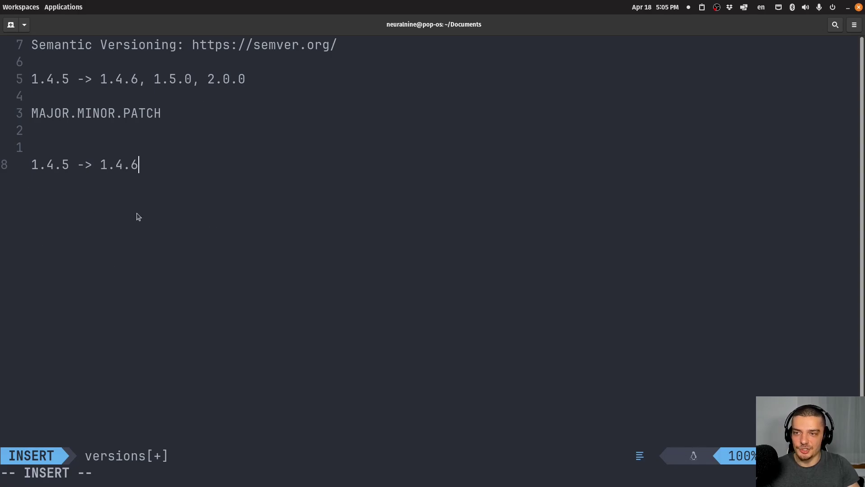
mouse_move(72, 199)
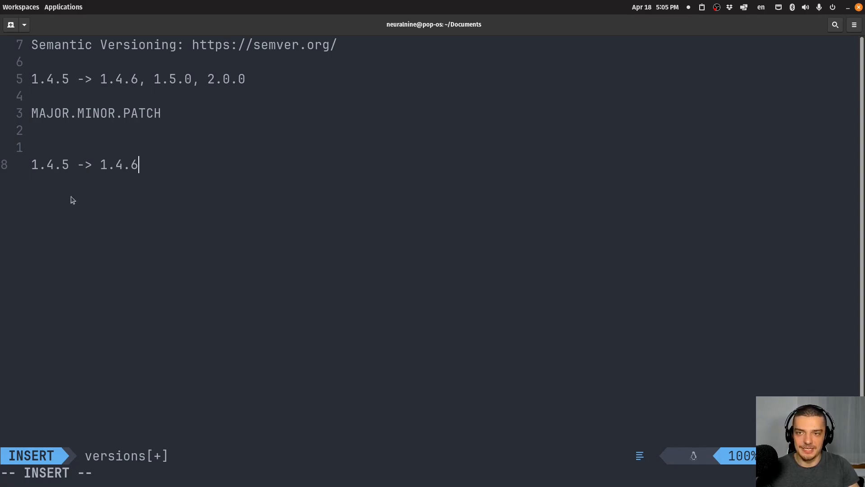
mouse_move(48, 151)
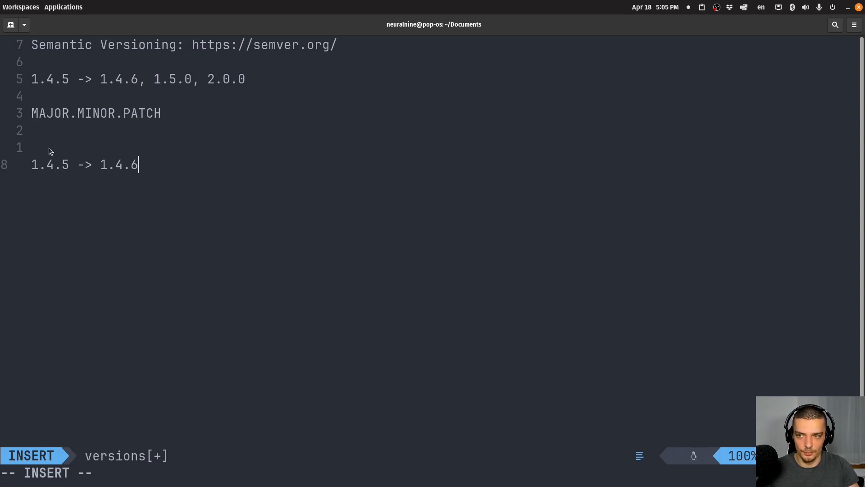
mouse_move(222, 211)
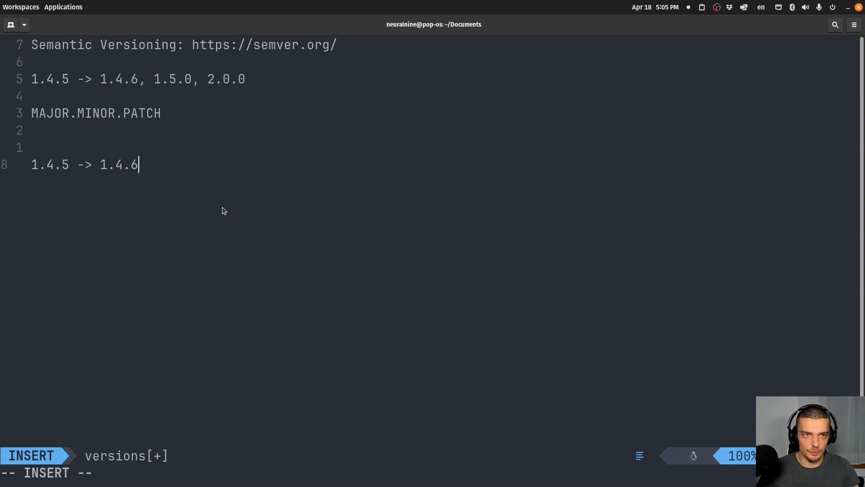
mouse_move(89, 275)
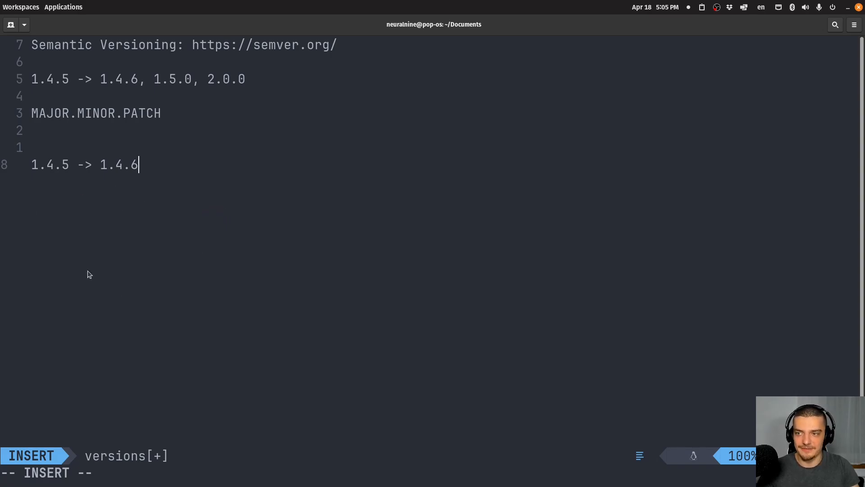
mouse_move(95, 199)
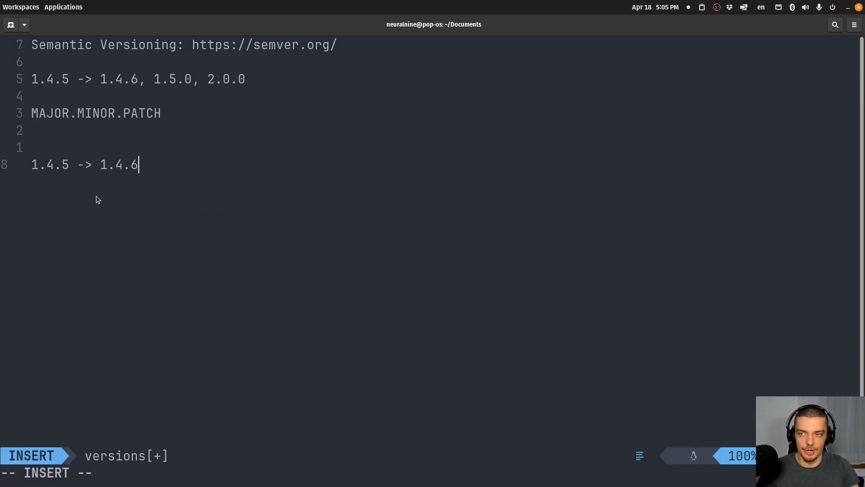
mouse_move(234, 222)
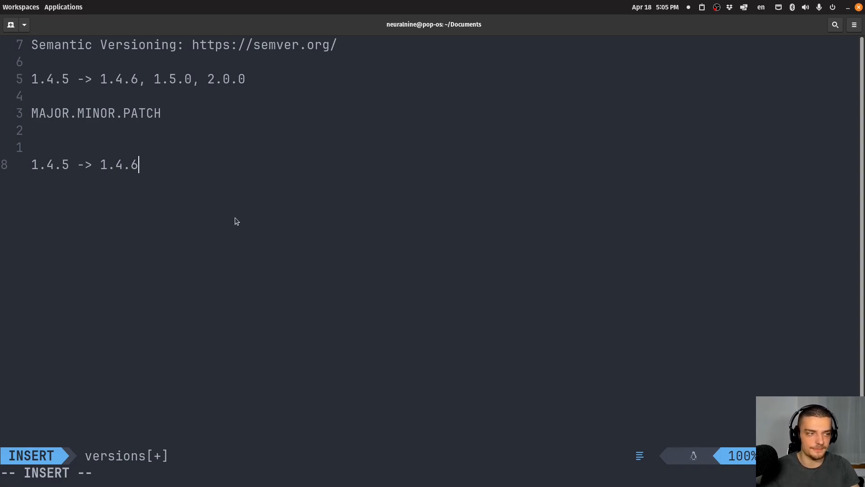
mouse_move(29, 257)
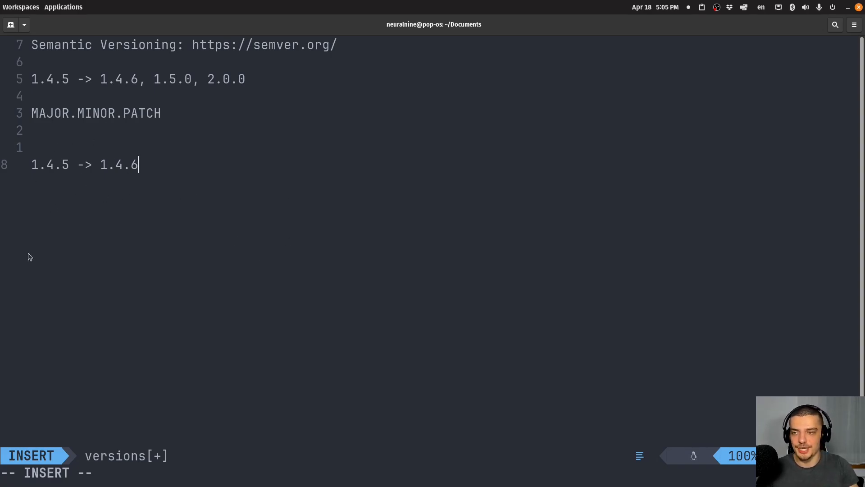
mouse_move(130, 132)
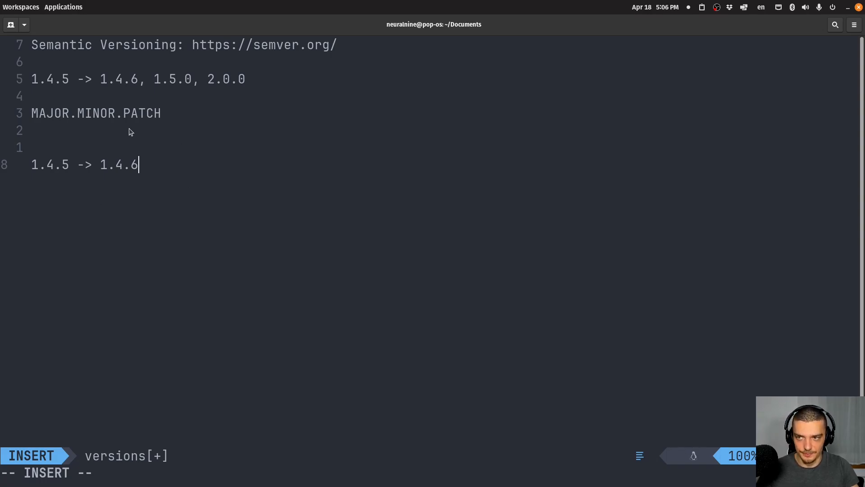
mouse_move(215, 126)
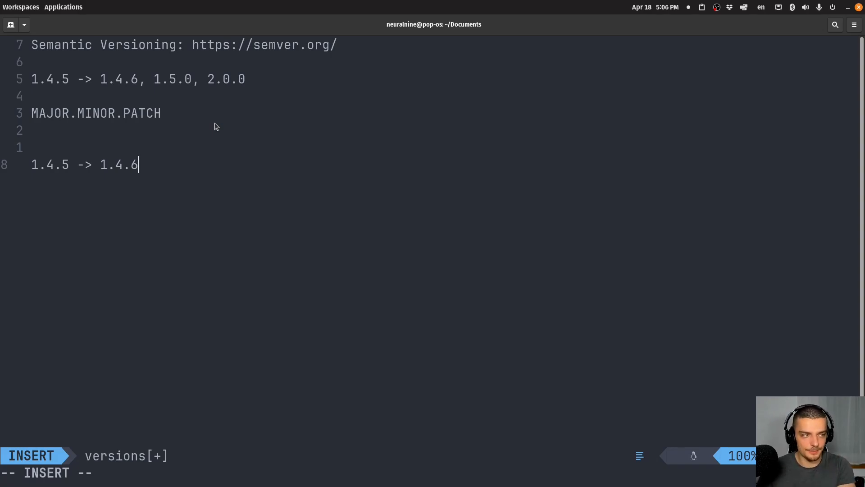
mouse_move(192, 177)
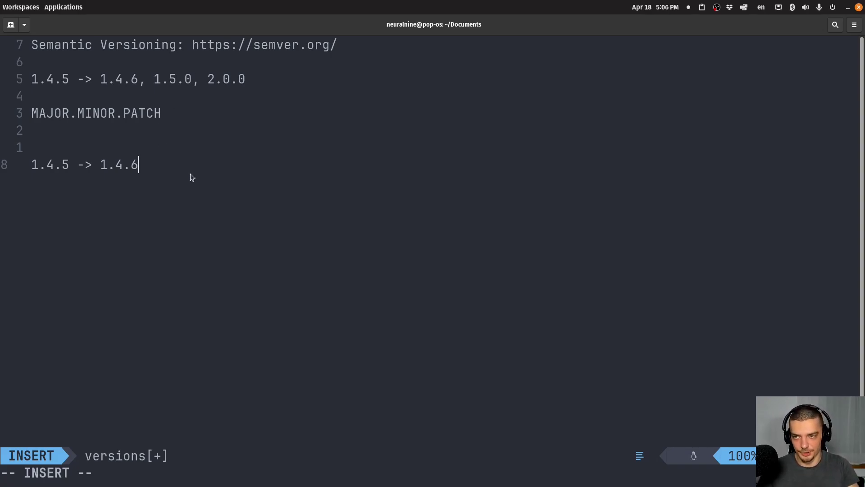
mouse_move(307, 212)
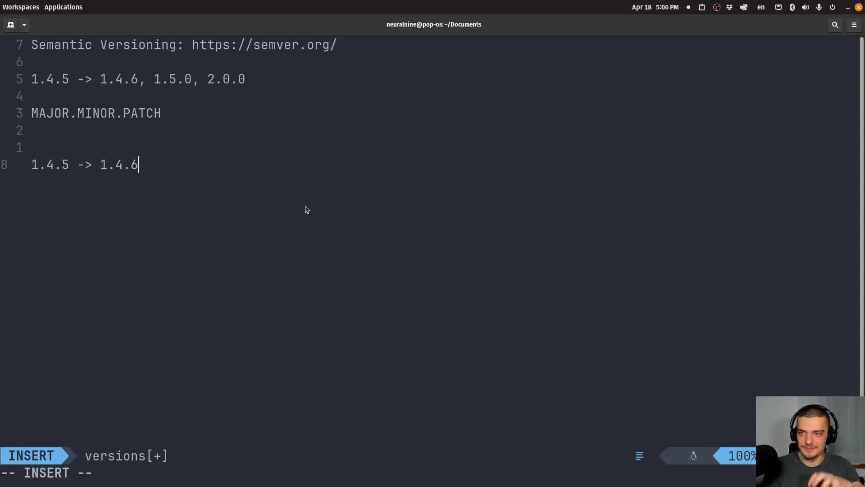
mouse_move(295, 213)
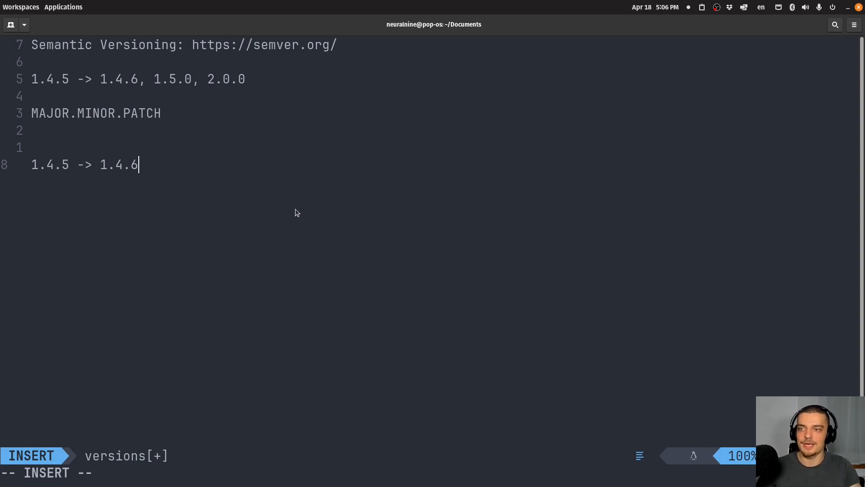
Step: Finish typing the '1.4.5 -> 1.4.6' line and return to Normal mode
key("Escape")
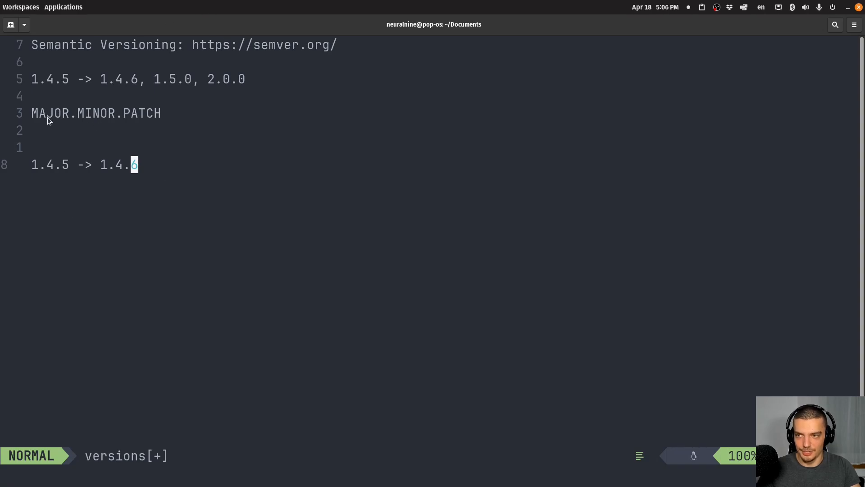
mouse_move(164, 116)
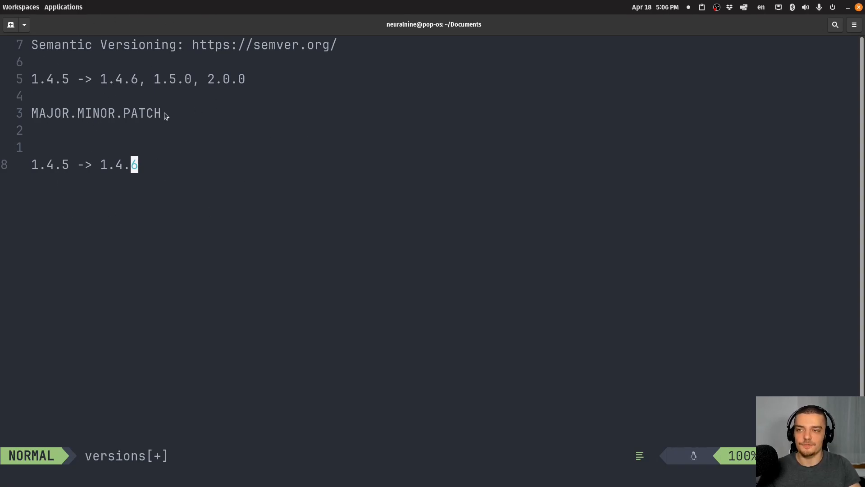
mouse_move(167, 123)
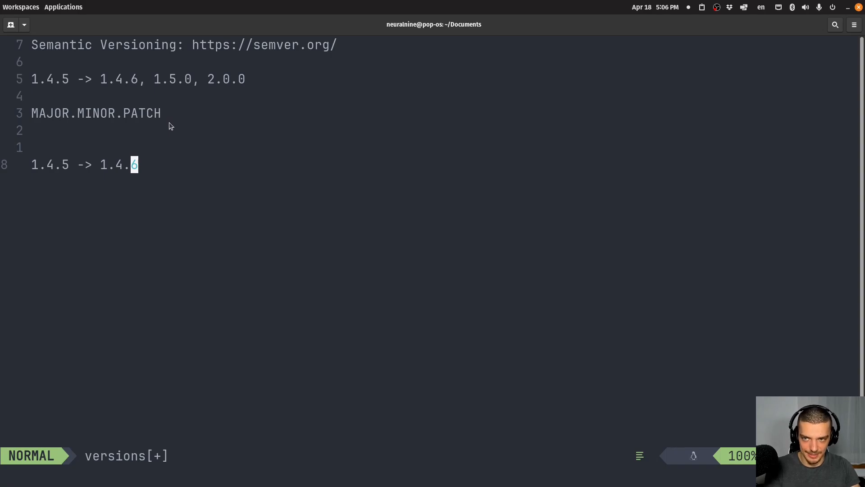
mouse_move(141, 186)
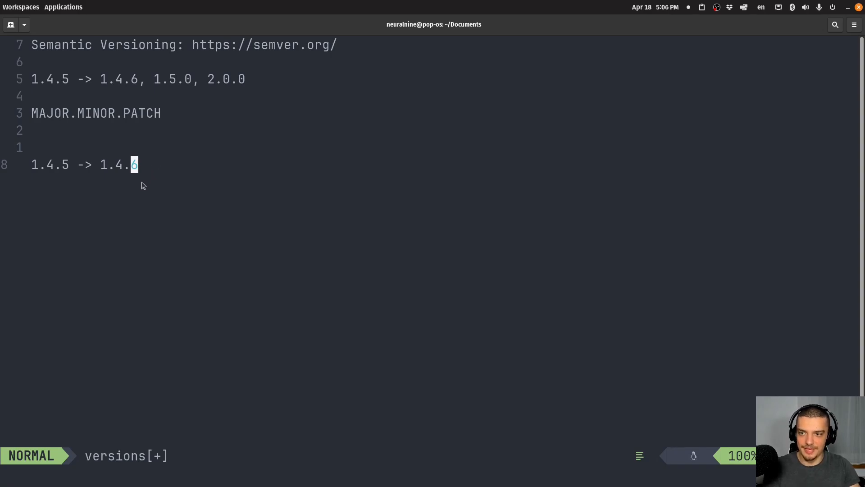
mouse_move(95, 169)
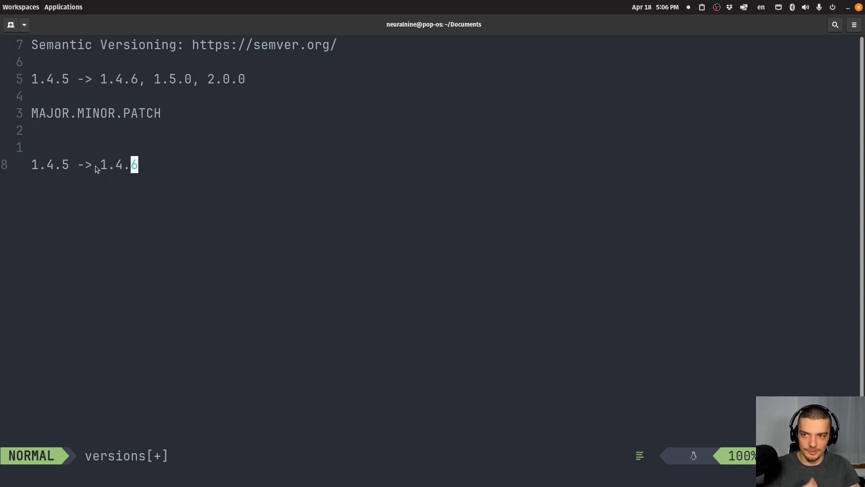
mouse_move(239, 168)
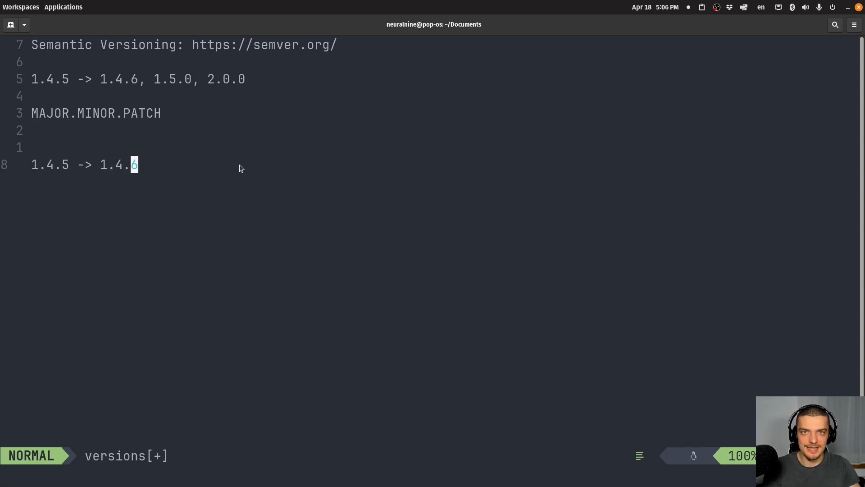
mouse_move(226, 167)
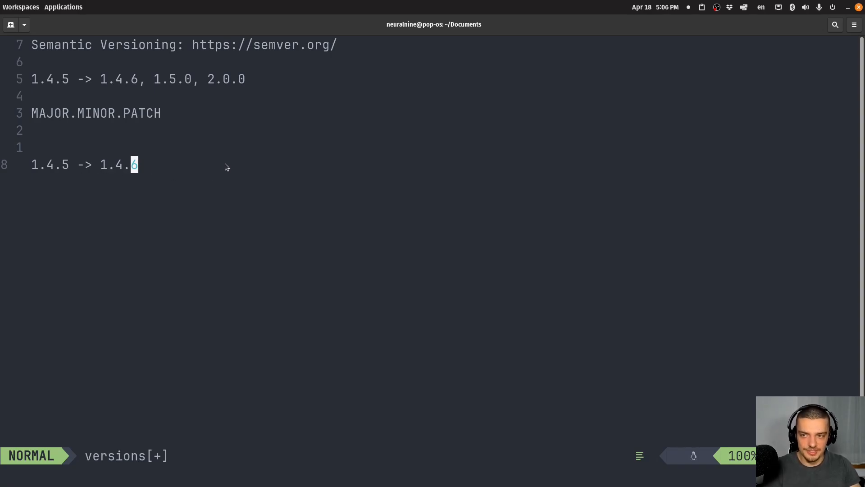
mouse_move(220, 177)
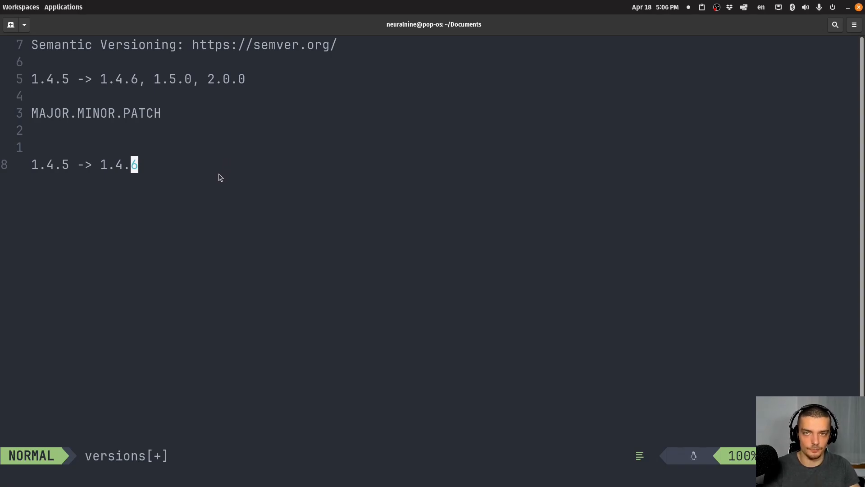
mouse_move(160, 168)
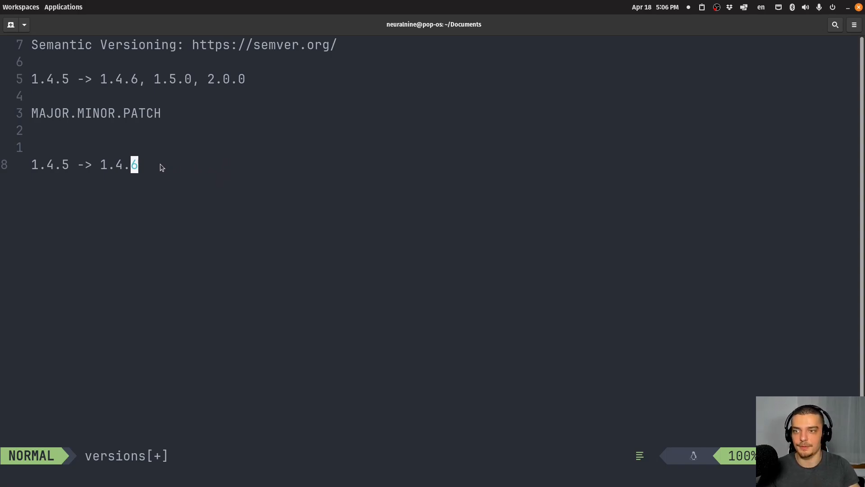
mouse_move(109, 140)
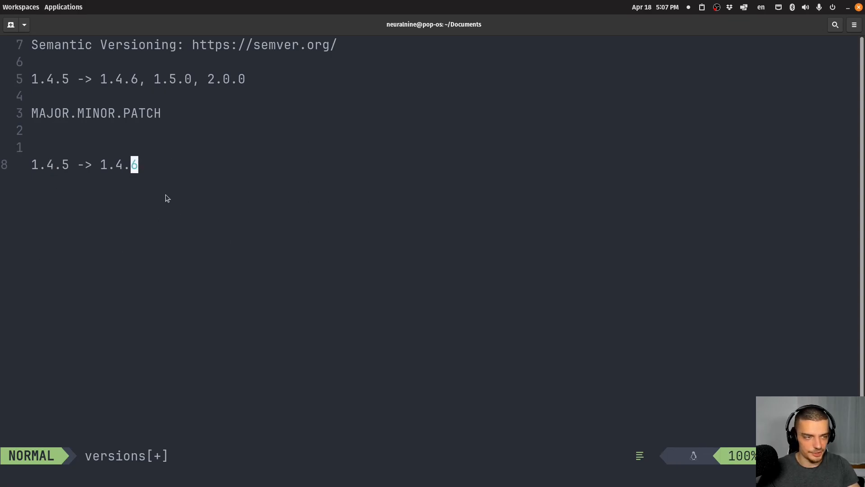
mouse_move(141, 211)
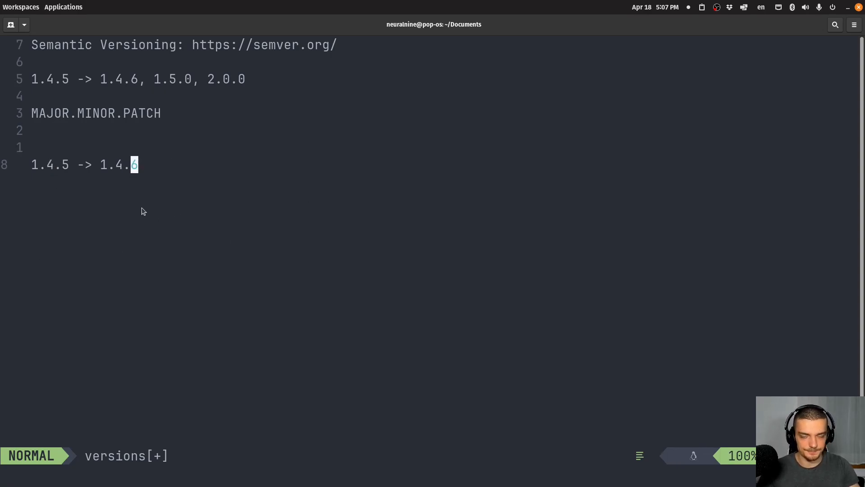
Step: Open a new line below the patch-bump example reading 'vidstream '
key("o")
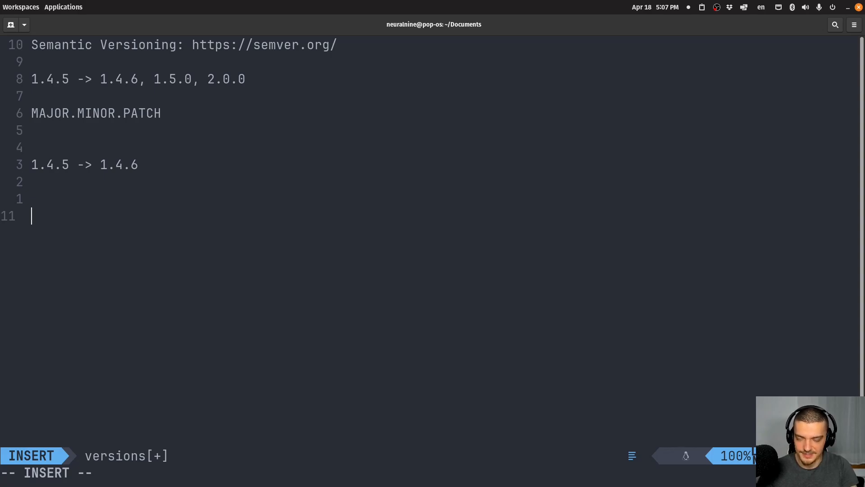
type("vi")
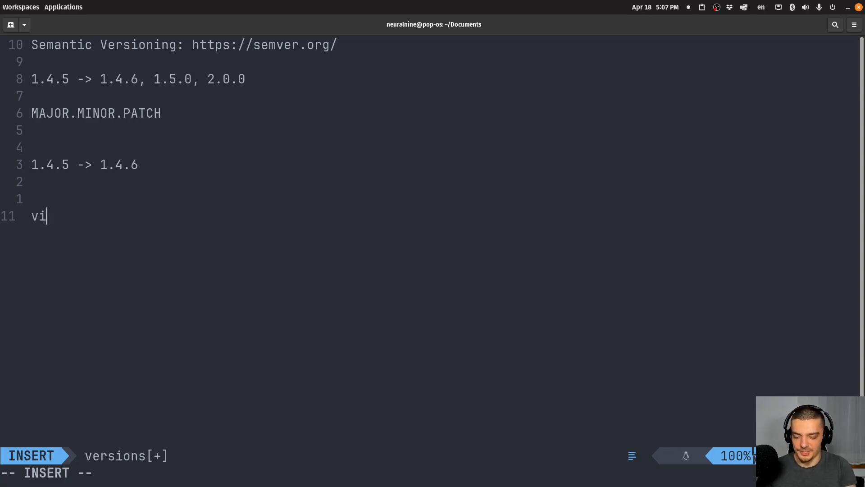
type("dstream")
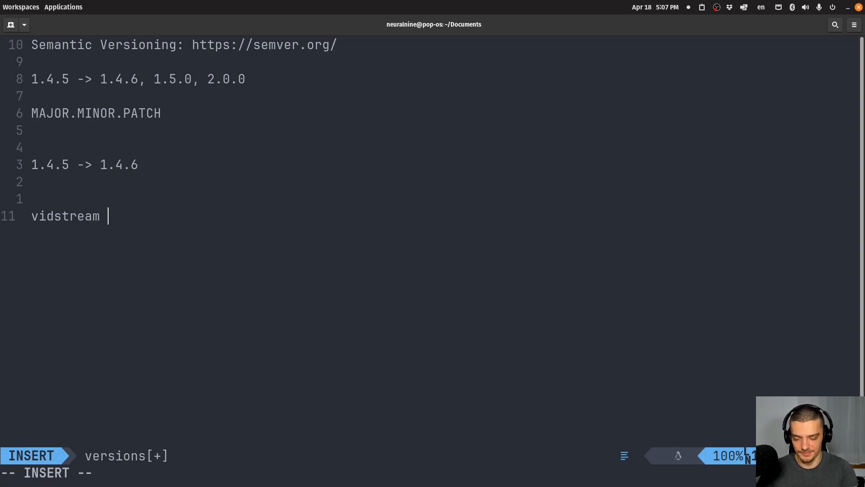
type("1.")
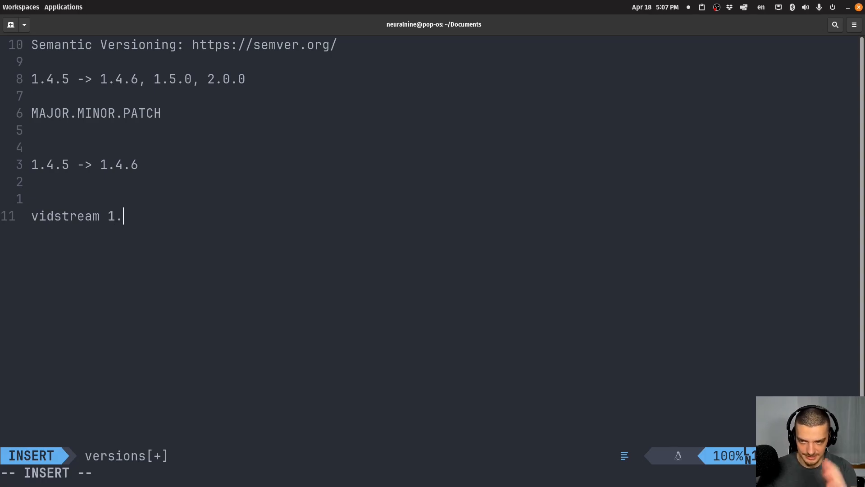
type("3.")
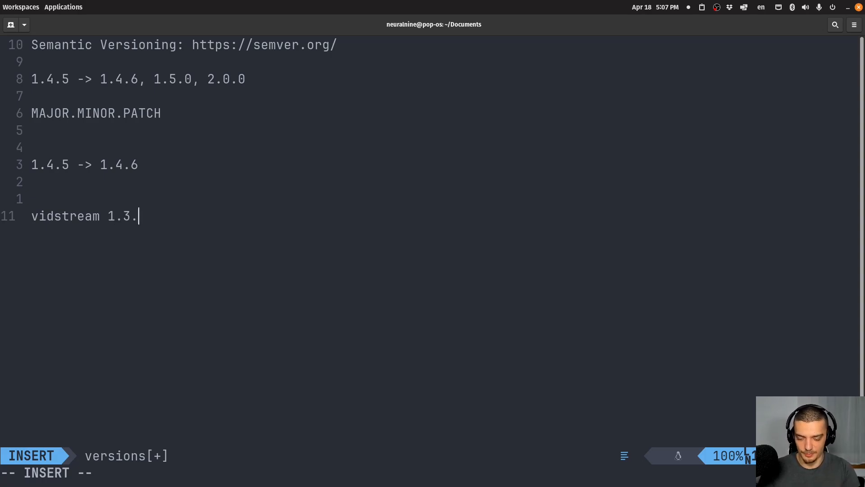
type("8")
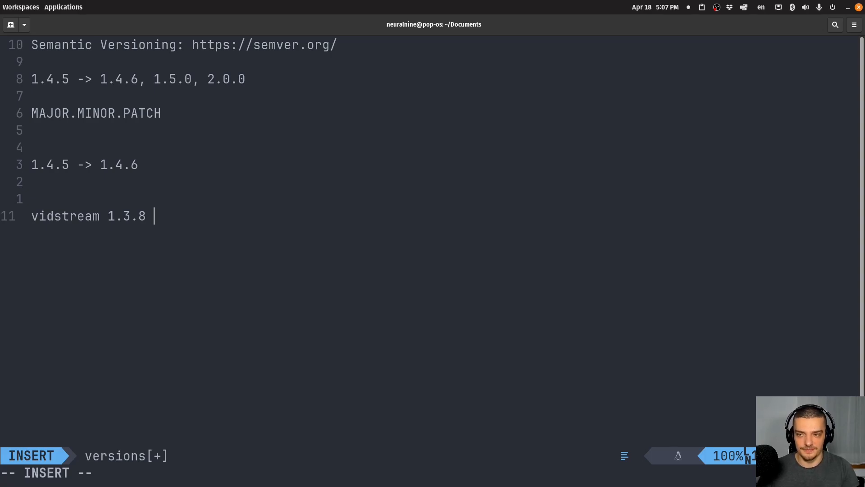
type("->")
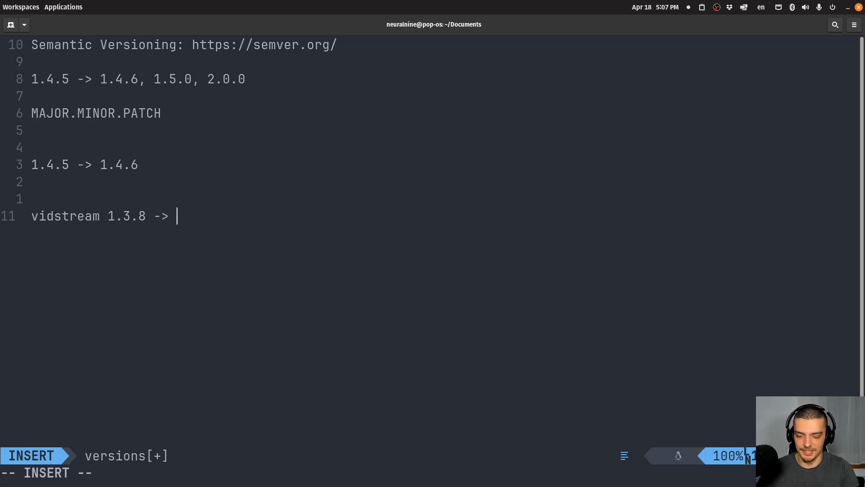
type("1.4.0")
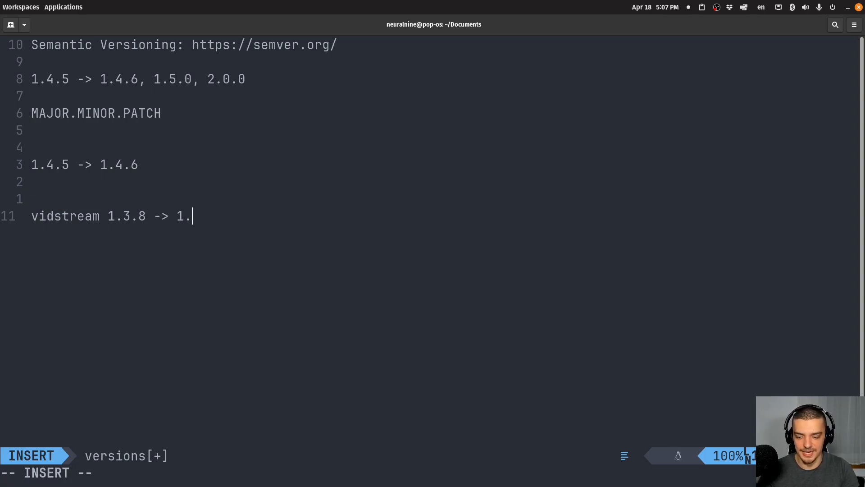
type("3.9")
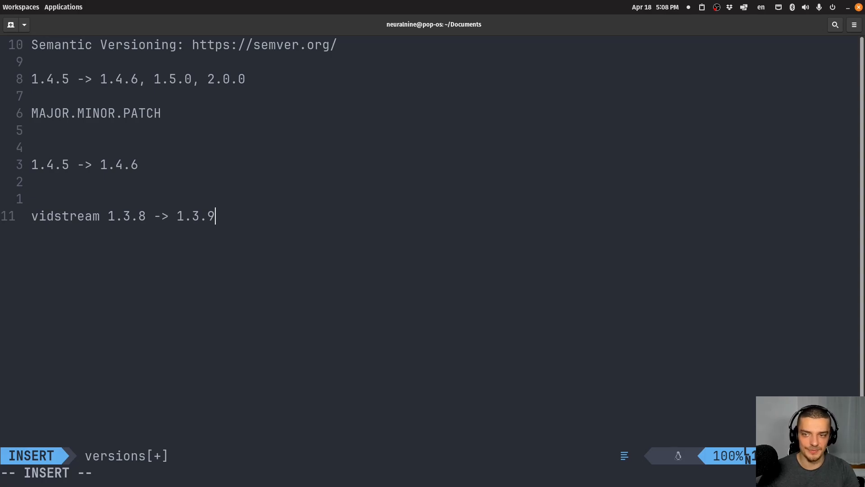
key("BackSpace")
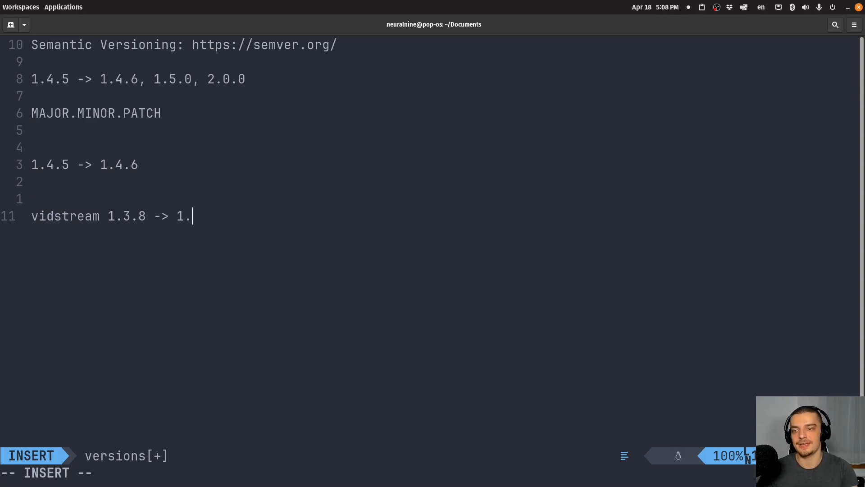
type("2.0.0")
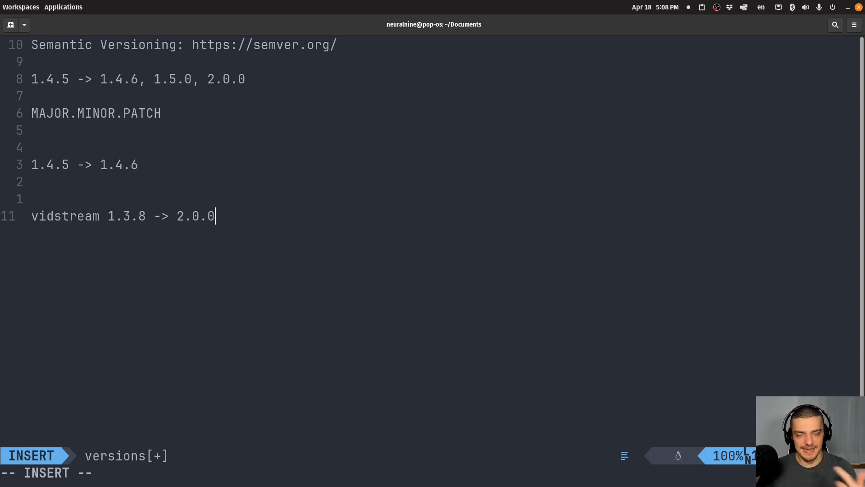
key("Escape")
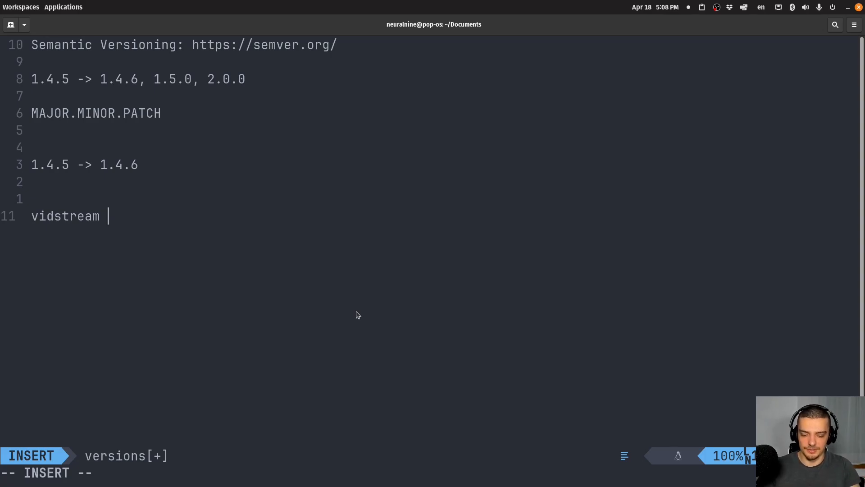
Step: Type version 0.1.0 after vidstream, correcting the mistyped digits
type("0.1")
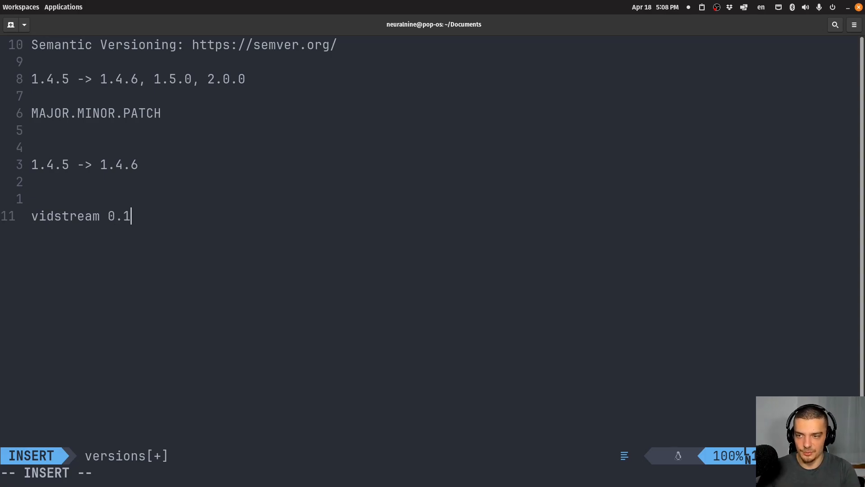
type(".0")
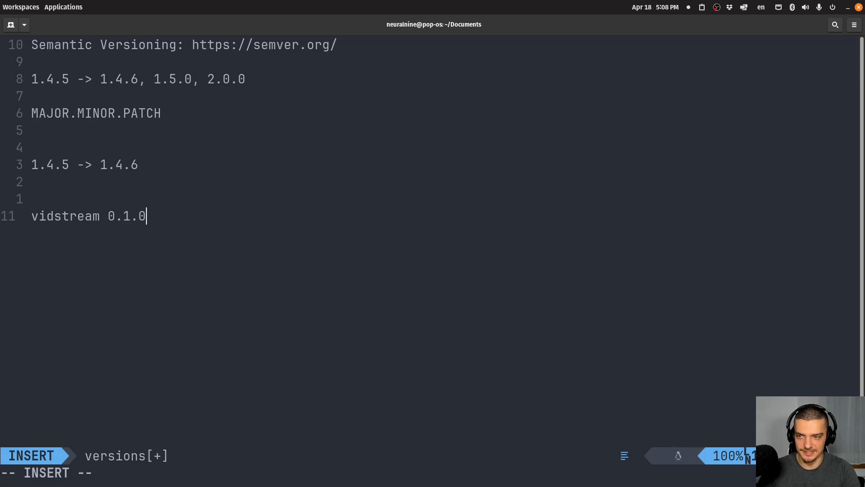
key("BackSpace")
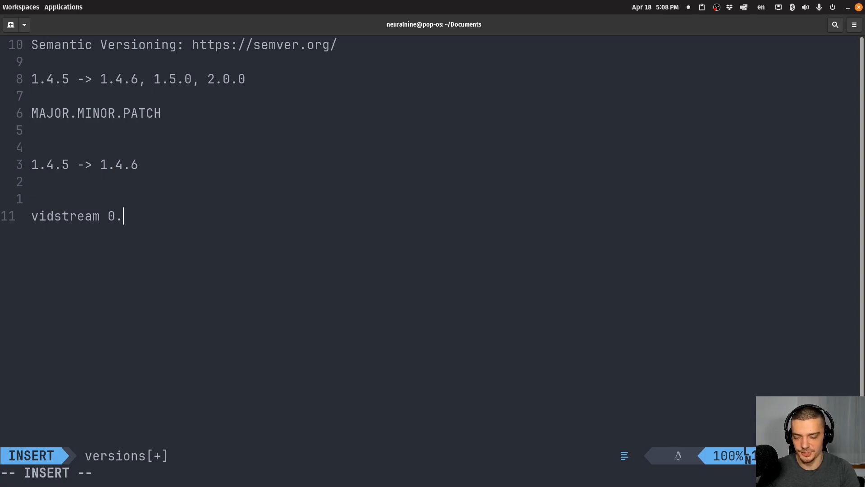
type("0.")
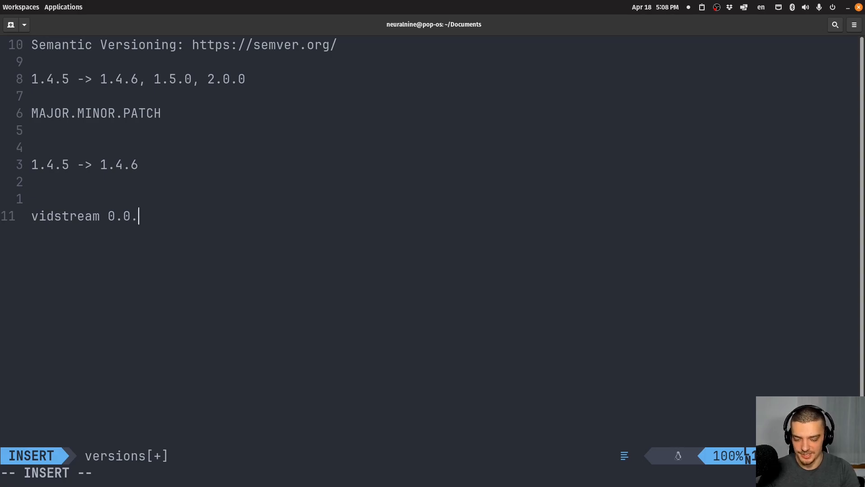
key("BackSpace")
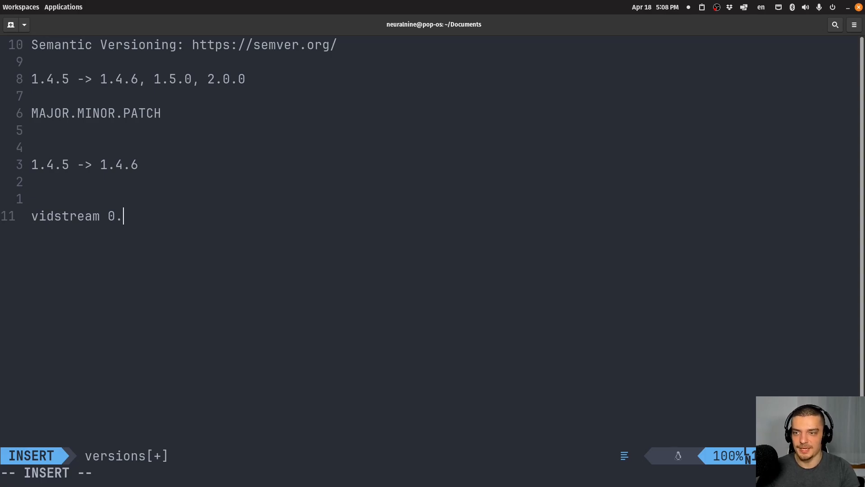
type("1.")
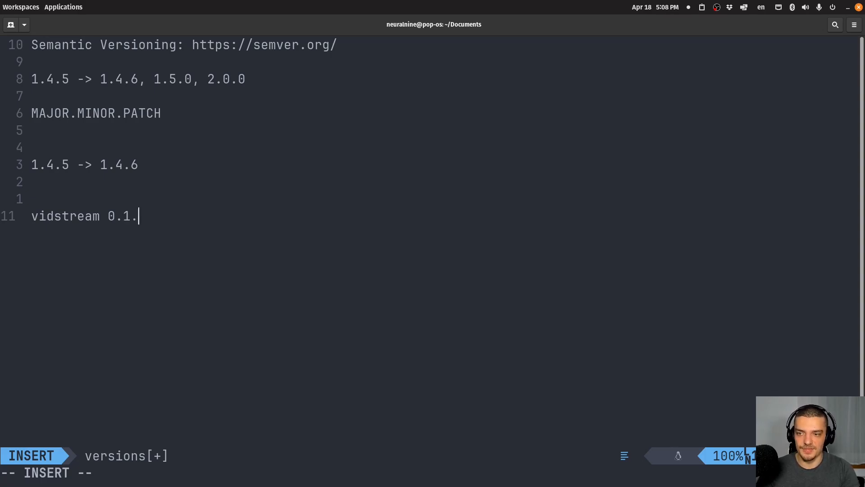
type("0")
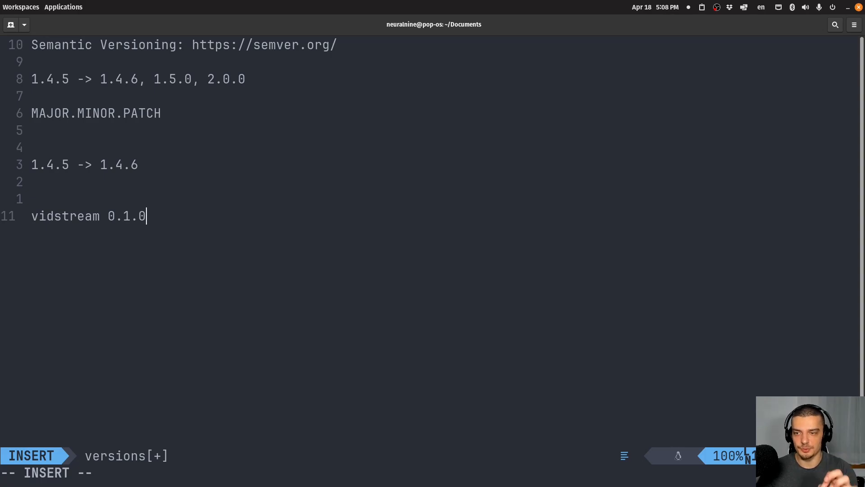
mouse_move(71, 118)
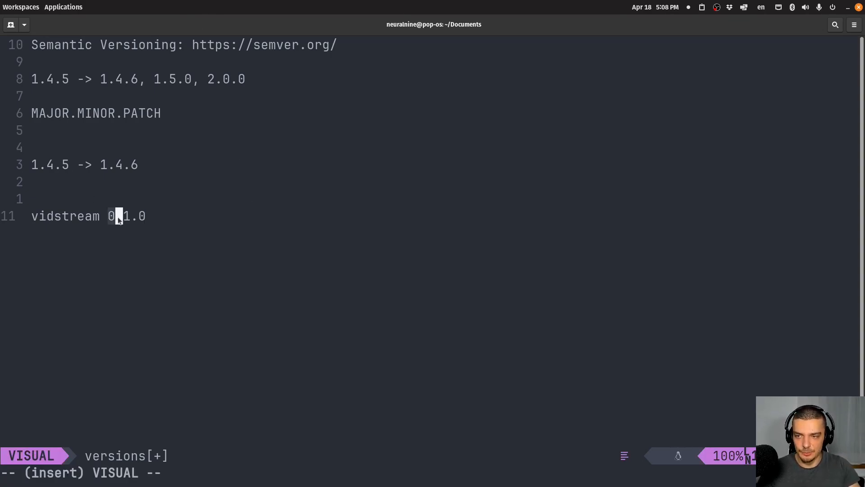
mouse_move(354, 277)
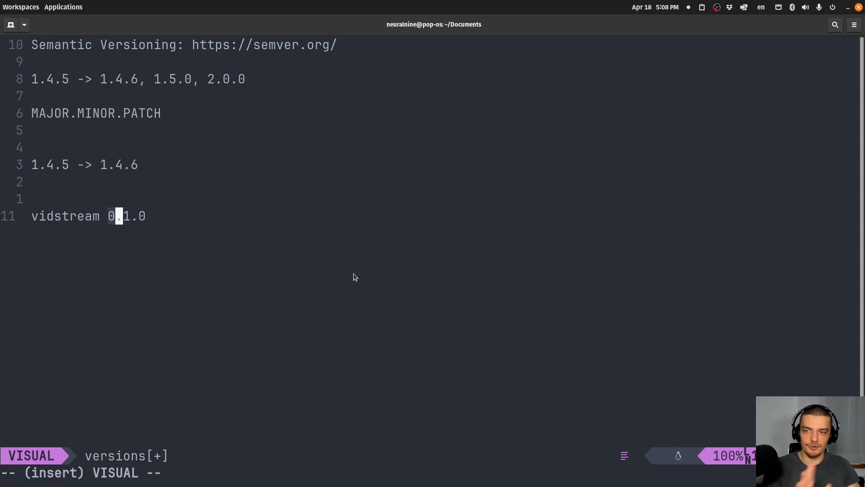
mouse_move(358, 281)
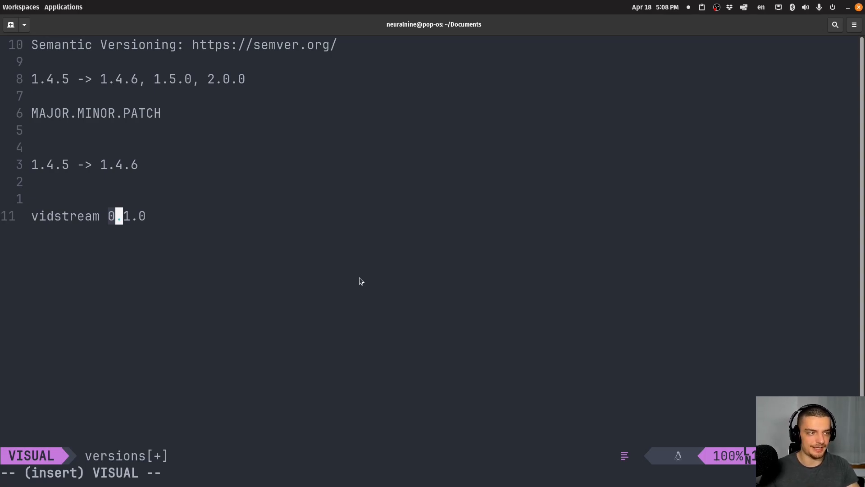
mouse_move(346, 470)
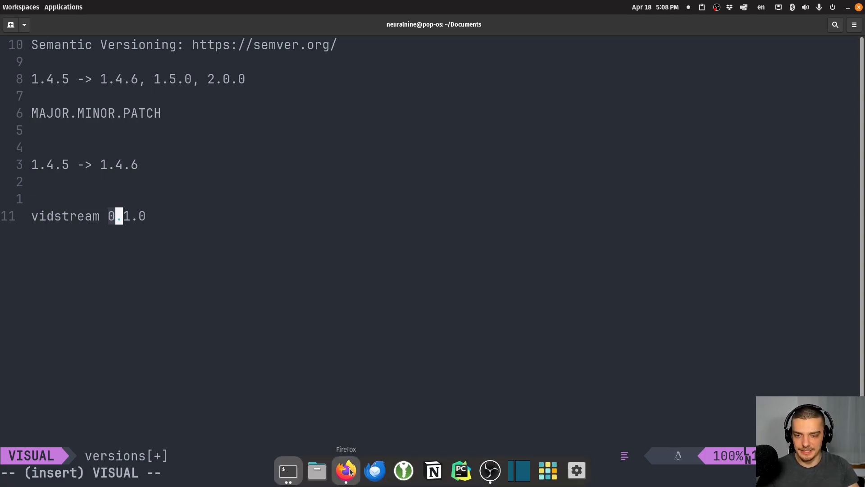
Step: On semver.org, scroll to spec rule 4 and highlight the major-version-zero sentence
left_click(345, 470)
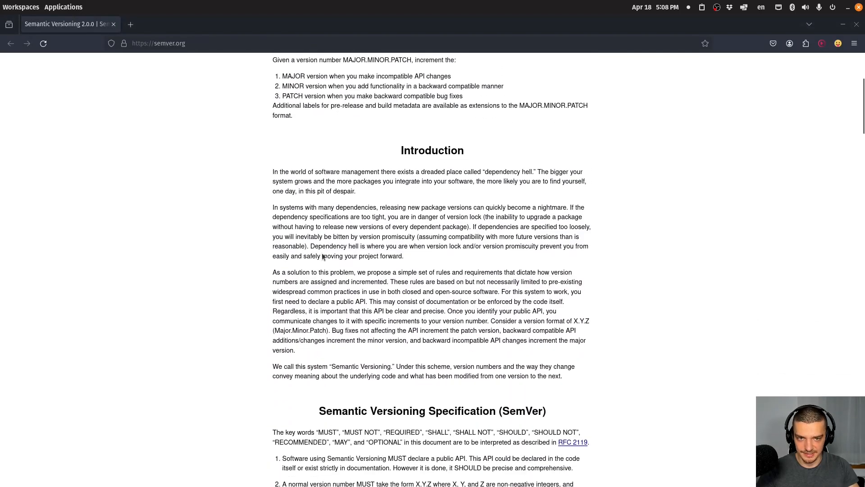
scroll("down", 3)
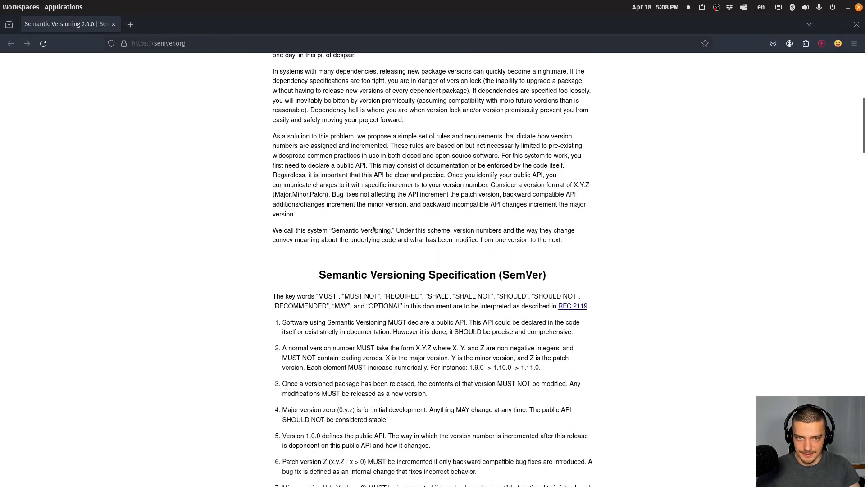
mouse_move(362, 243)
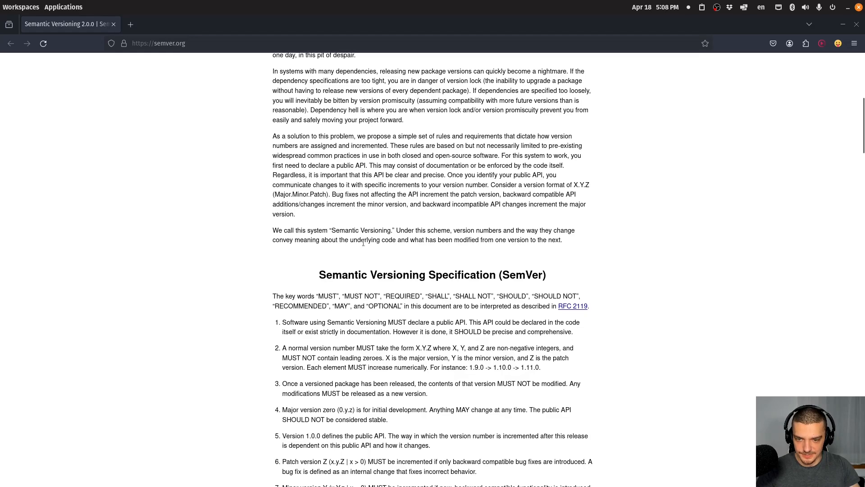
scroll("down", 3)
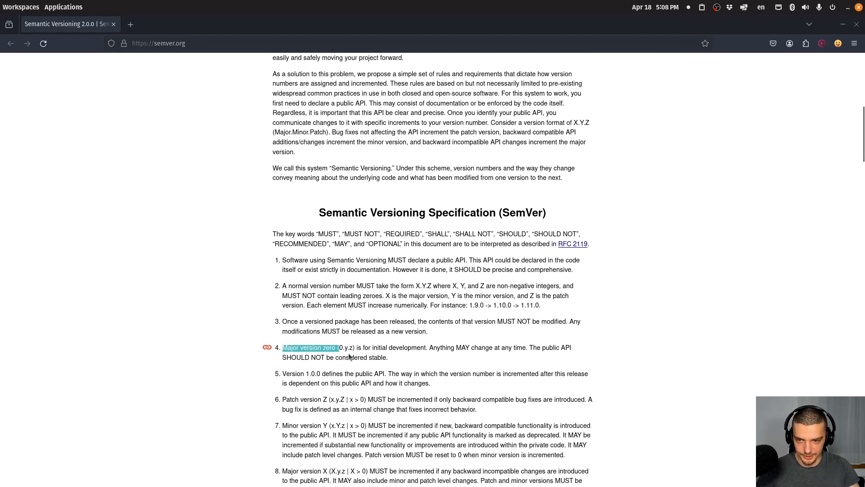
left_click(342, 348)
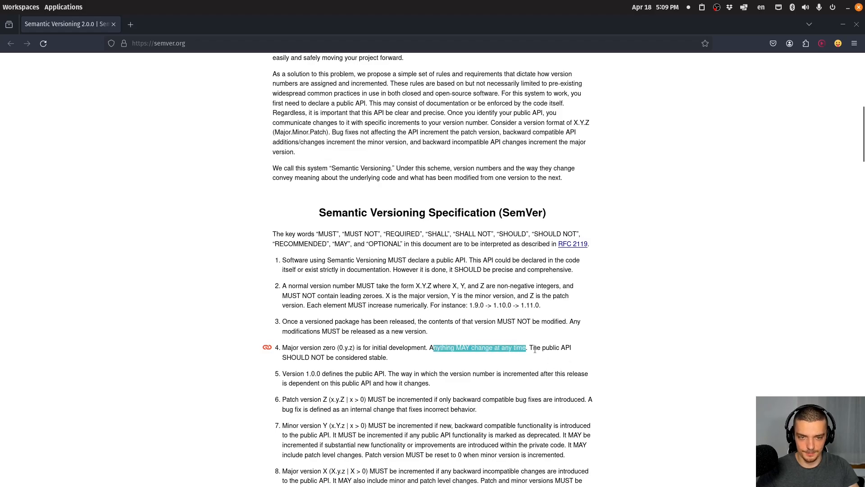
left_click(408, 366)
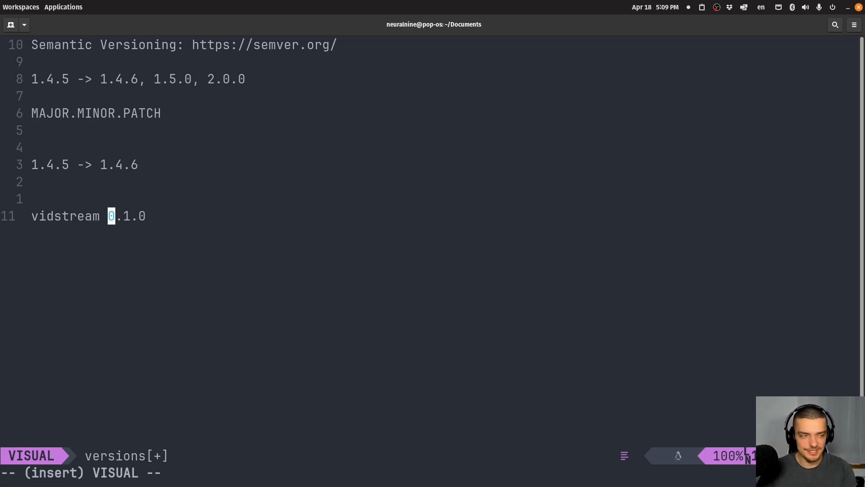
Step: Replace vidstream's 0.1.0 with 2.0.0, fixing typed digits along the way
key("Escape")
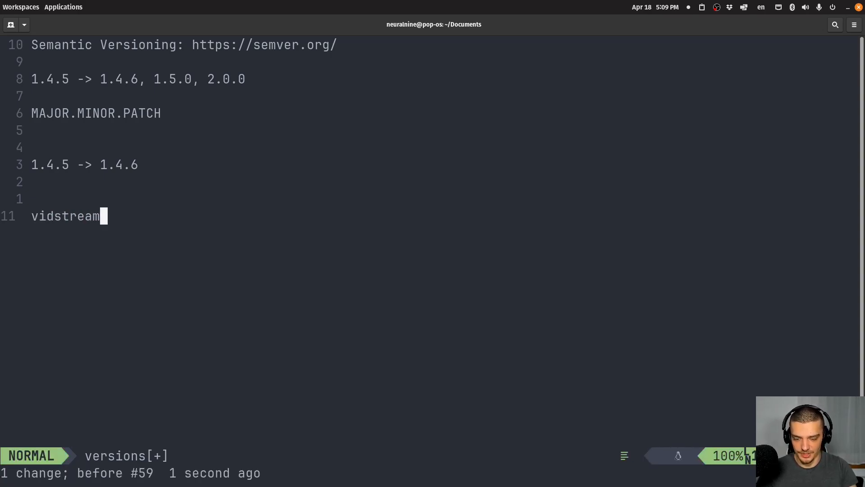
type("1.0")
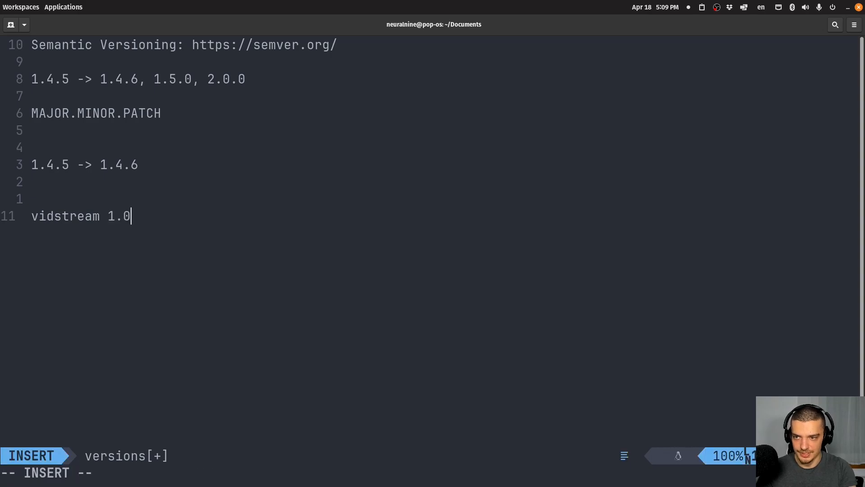
type(".0")
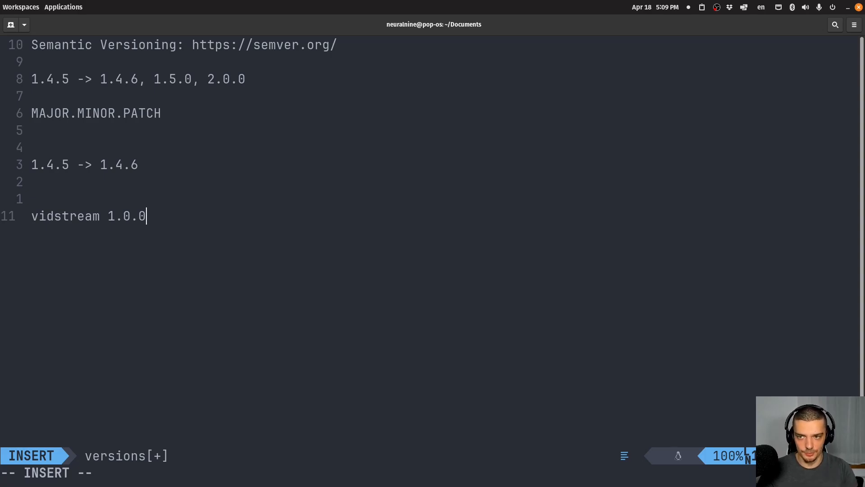
type("1")
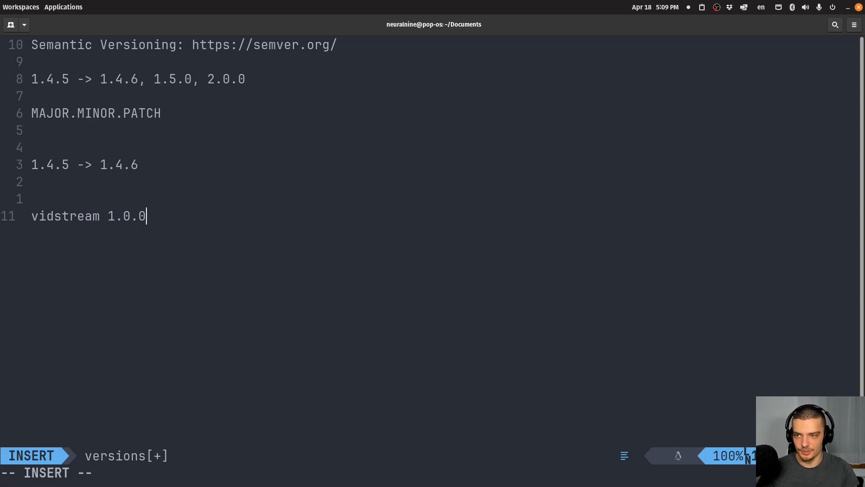
type("1")
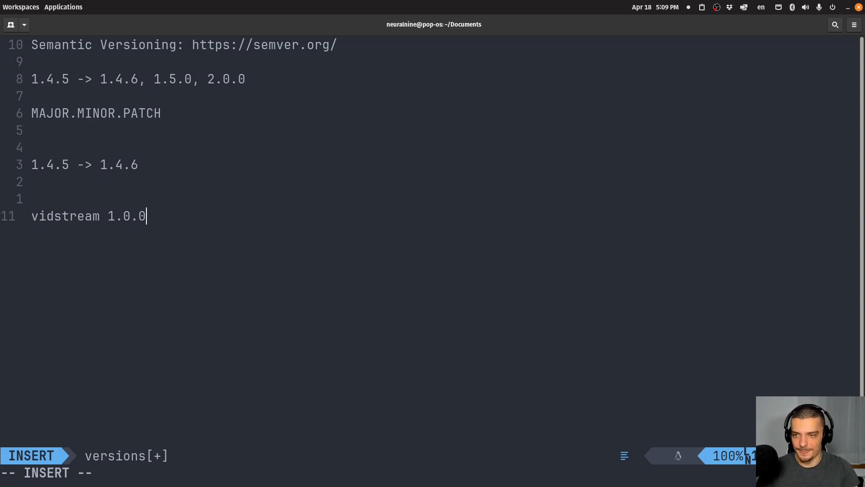
key("Left")
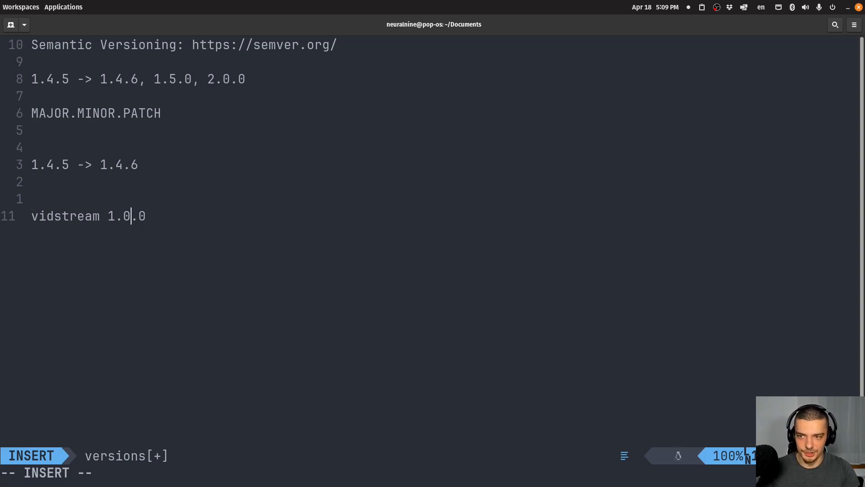
key("BackSpace")
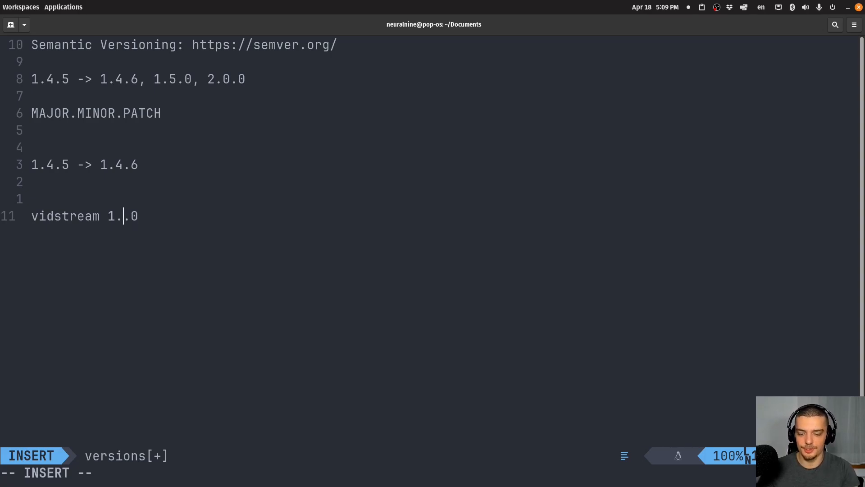
type("0")
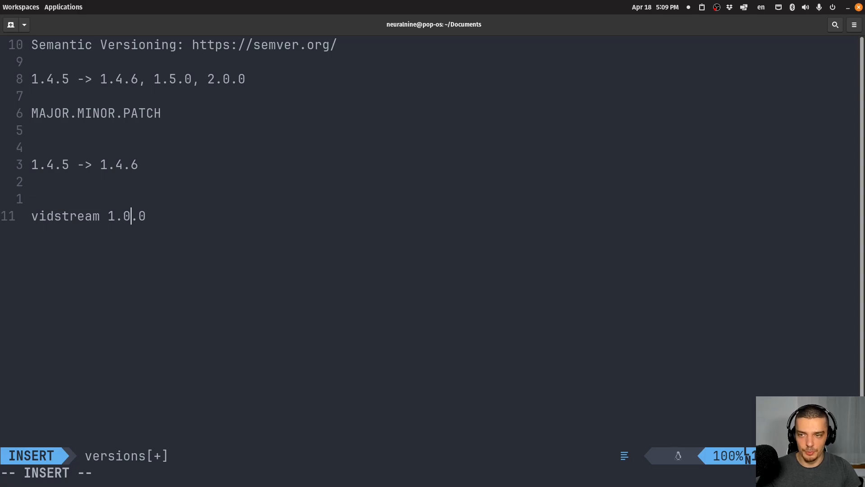
type("2")
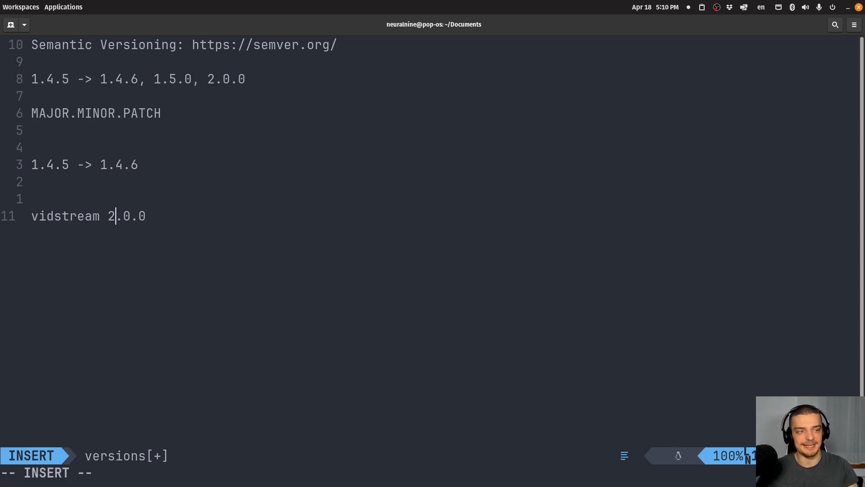
mouse_move(277, 253)
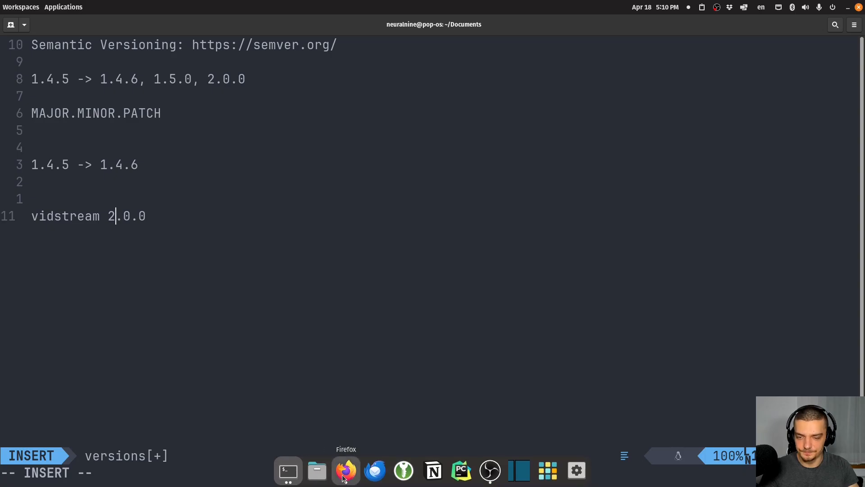
Step: Return to semver.org in Firefox and scroll to the pre-release and build metadata rules
left_click(345, 471)
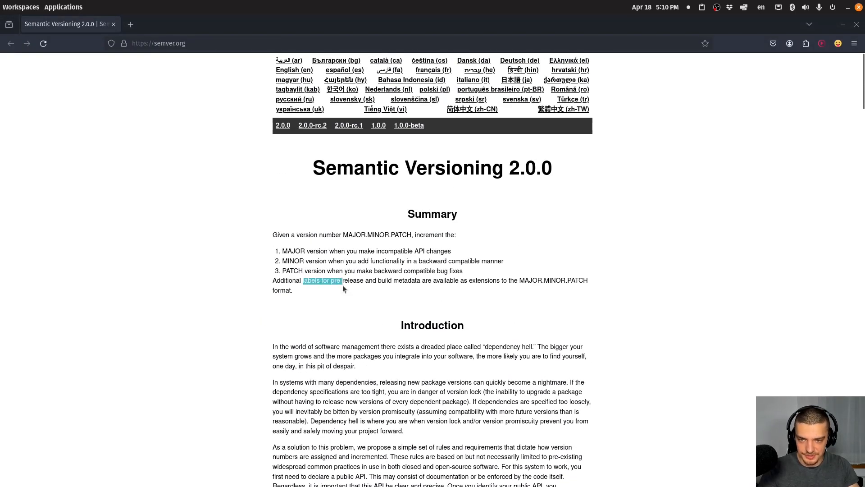
mouse_move(467, 194)
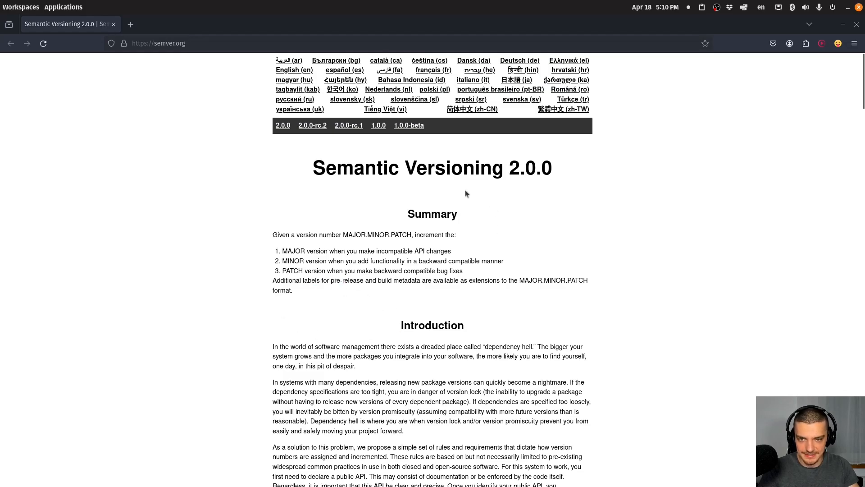
scroll("down", 3)
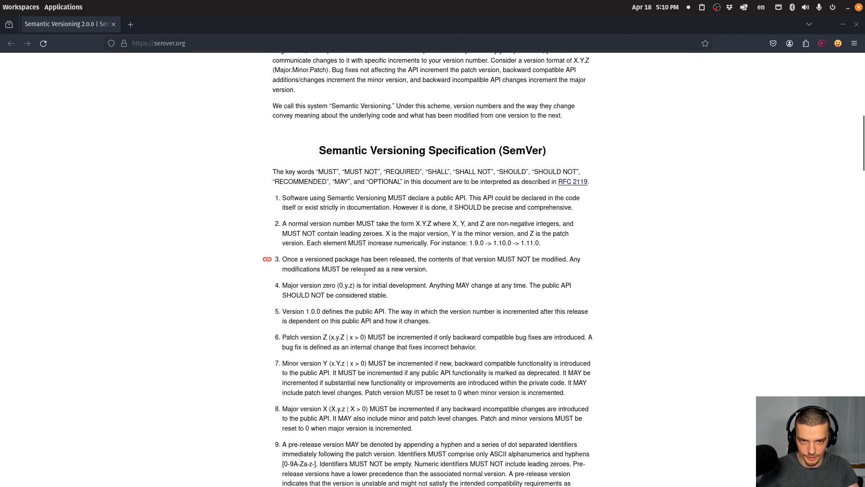
scroll("down", 3)
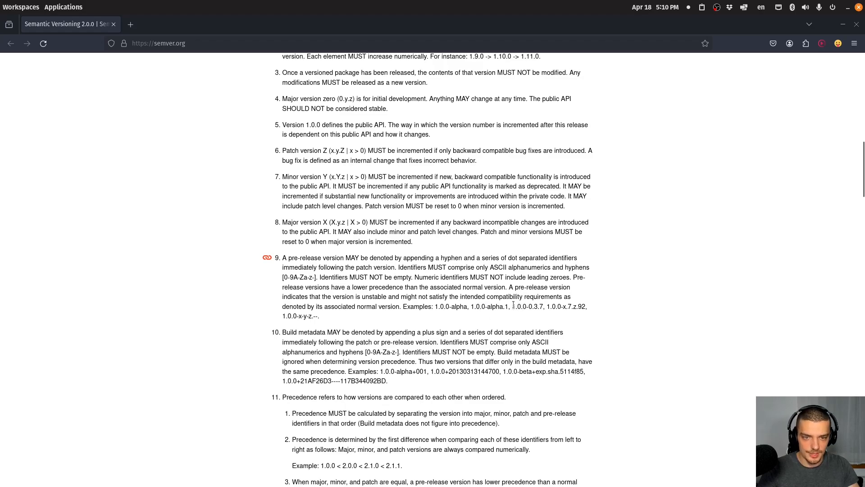
mouse_move(516, 306)
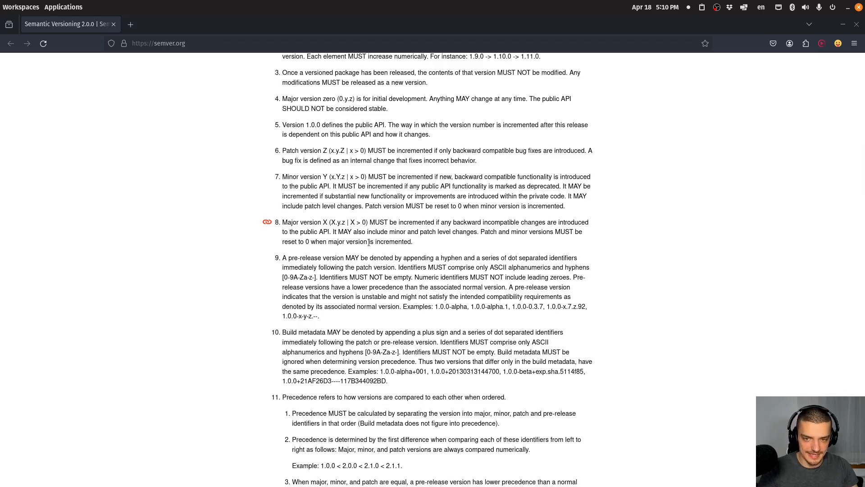
mouse_move(571, 395)
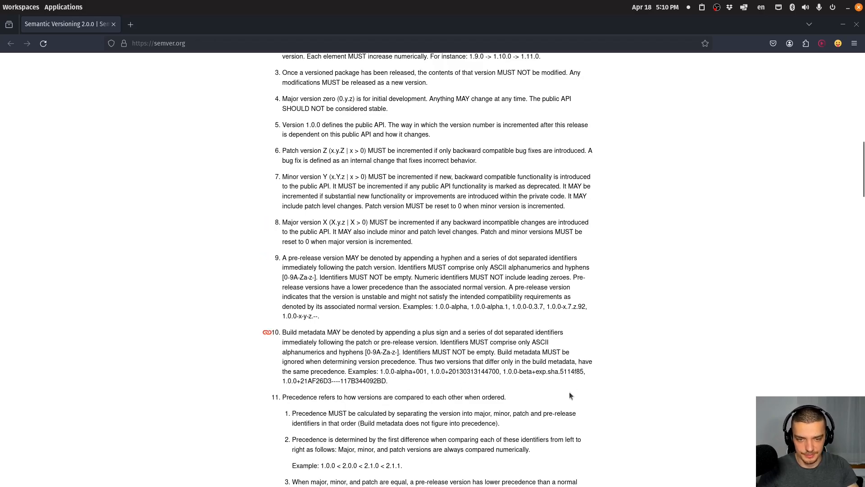
mouse_move(288, 469)
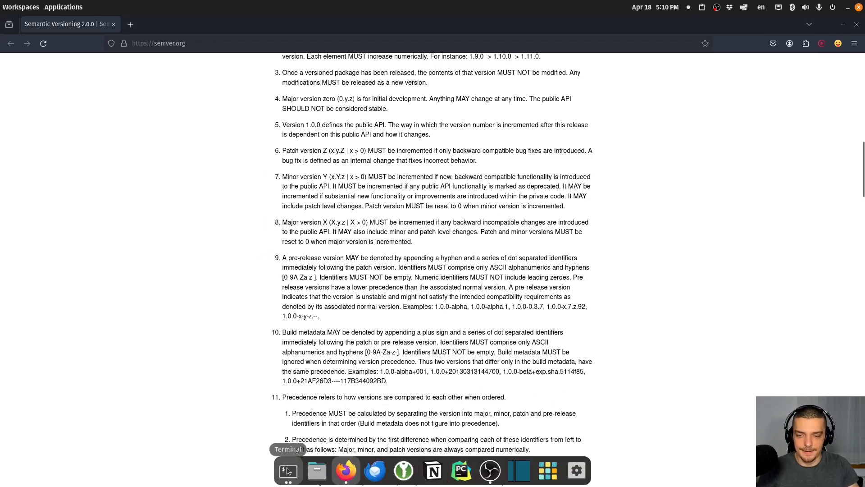
Step: Bring Neovim back to the front and leave insert mode below 'vidstream 2.0.0'
left_click(287, 470)
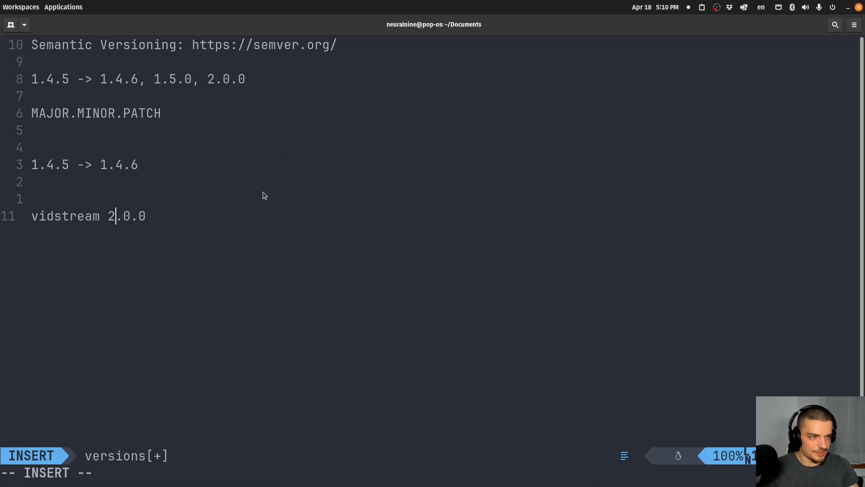
mouse_move(455, 261)
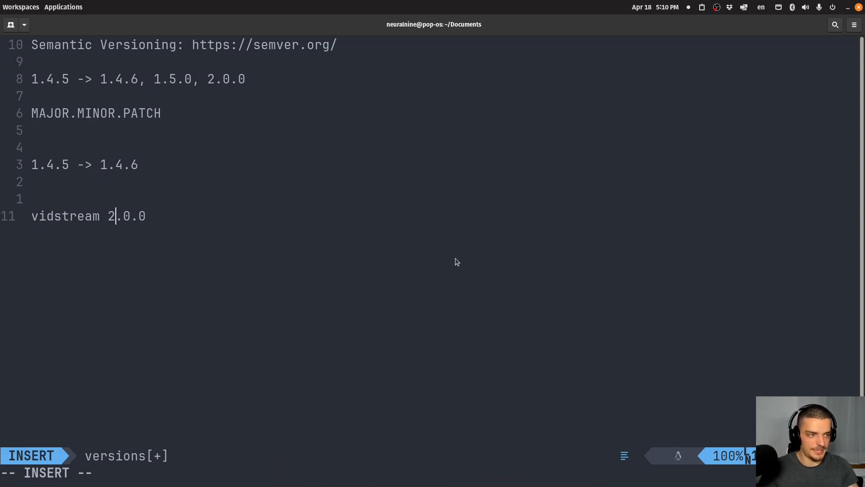
key("Escape")
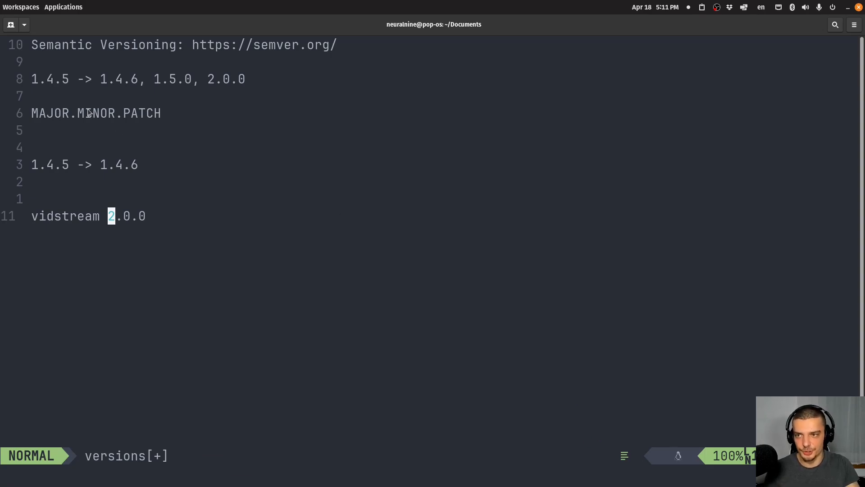
mouse_move(71, 139)
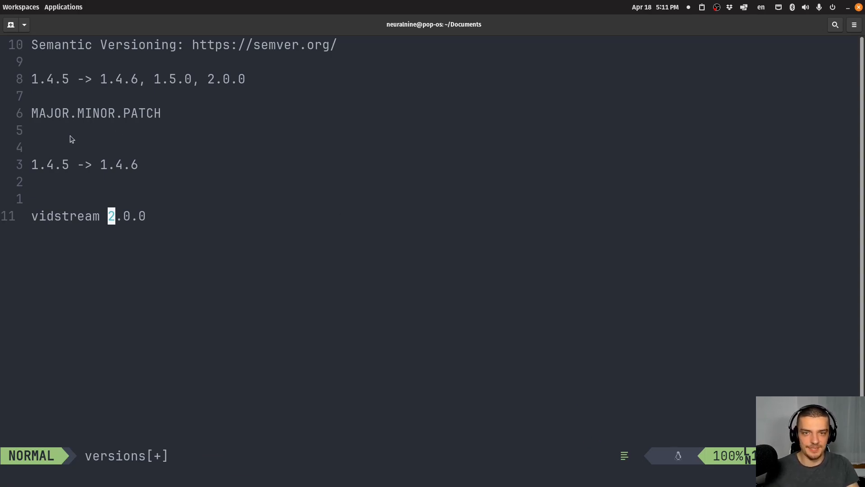
mouse_move(63, 160)
type("0.")
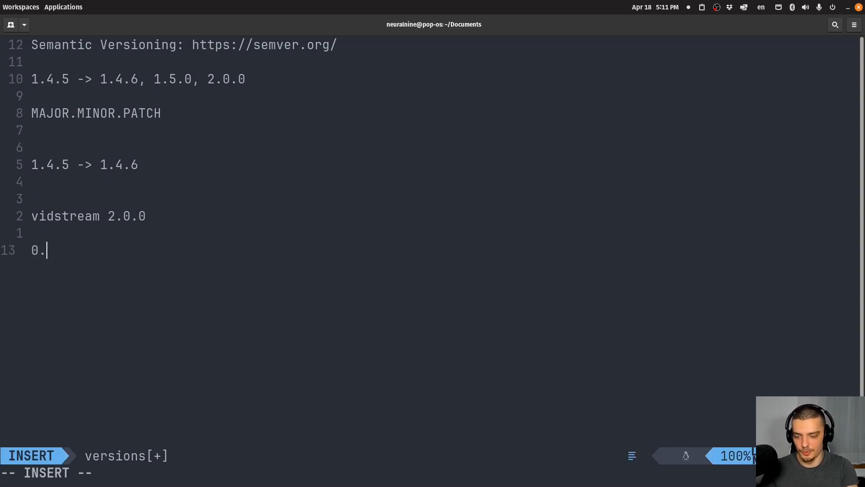
Step: Type 'y.z' and '0.1.' so the new line reads '0.y.z 0.1.'
type("y.z")
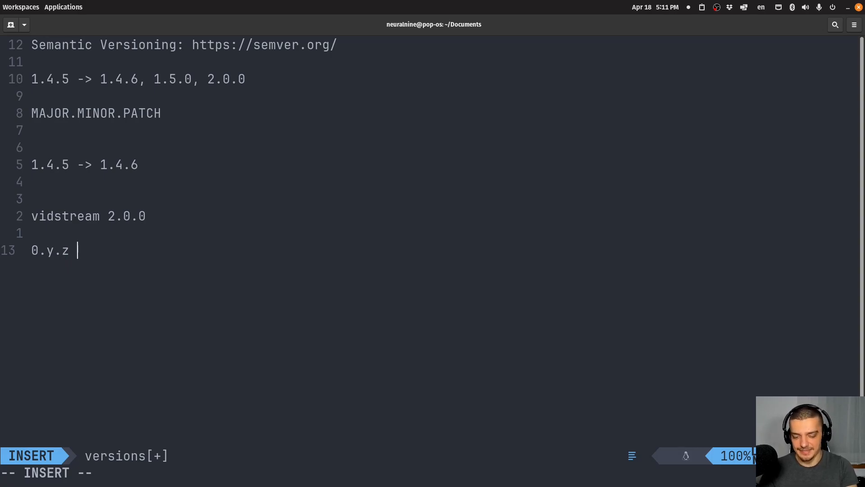
type("0.1.")
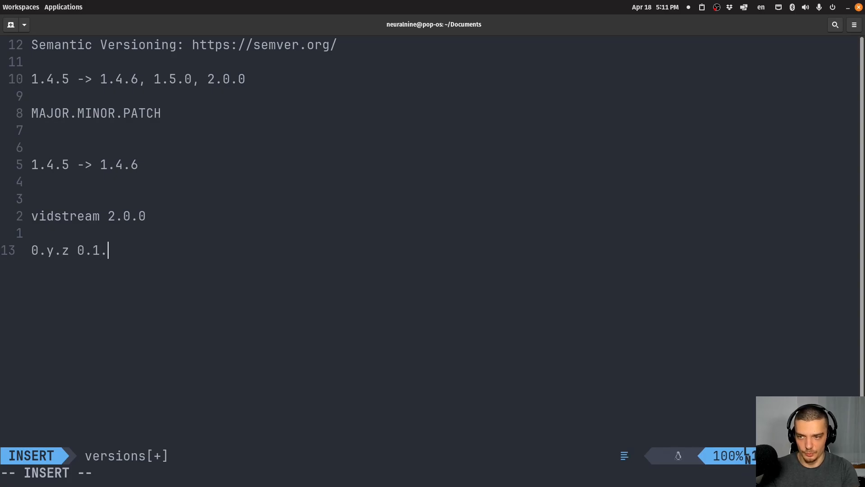